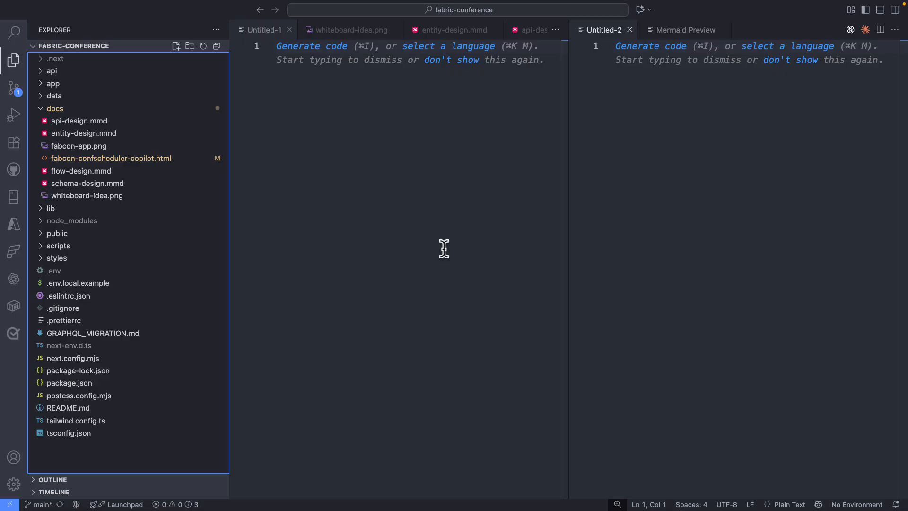
mouse_move(328, 47)
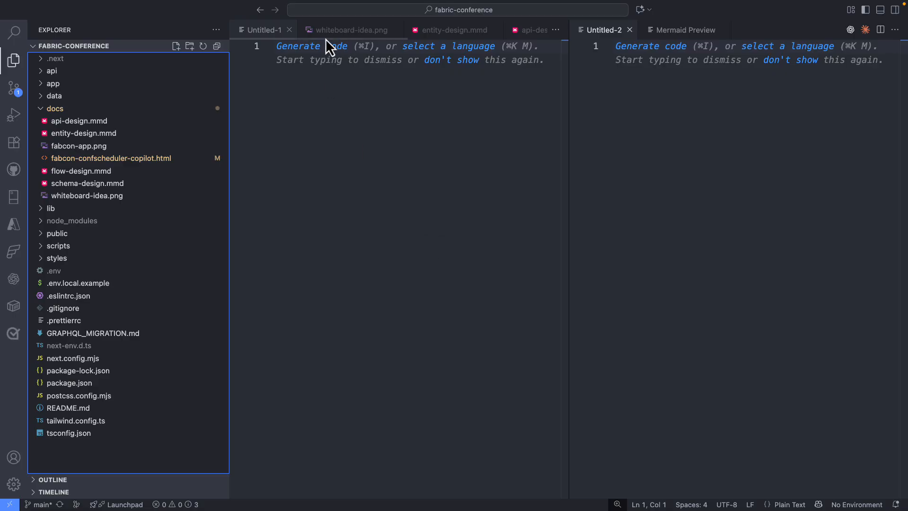
mouse_move(347, 30)
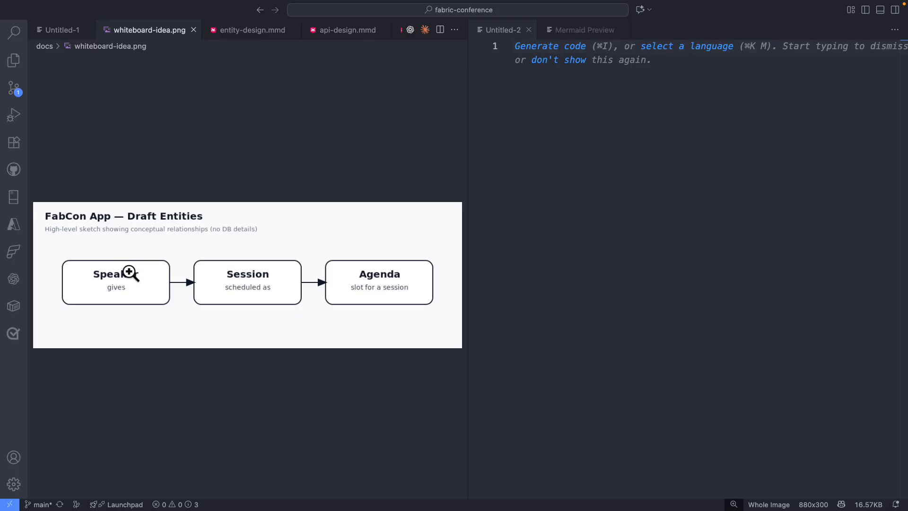
mouse_move(352, 257)
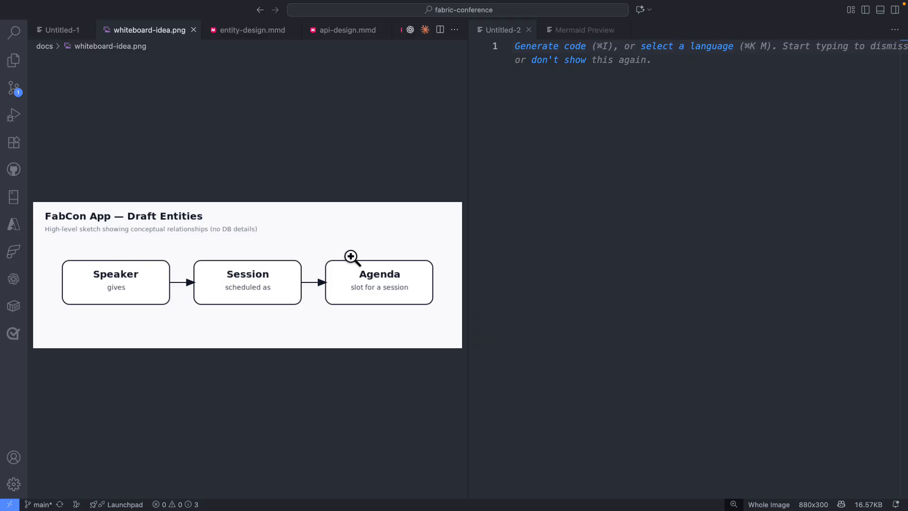
mouse_move(294, 112)
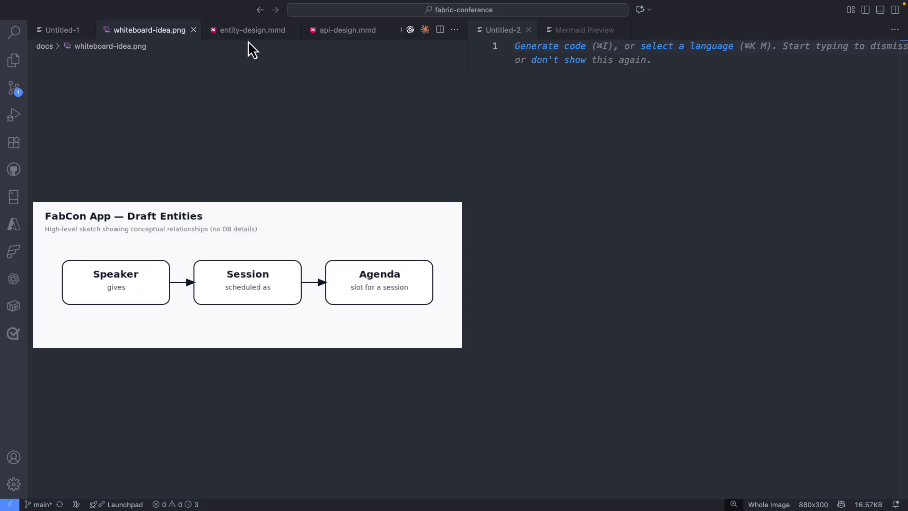
- View the rendered entity class diagram, then the flow-design.mmd sequence diagram from Next.js UI to Data Source
left_click(250, 29)
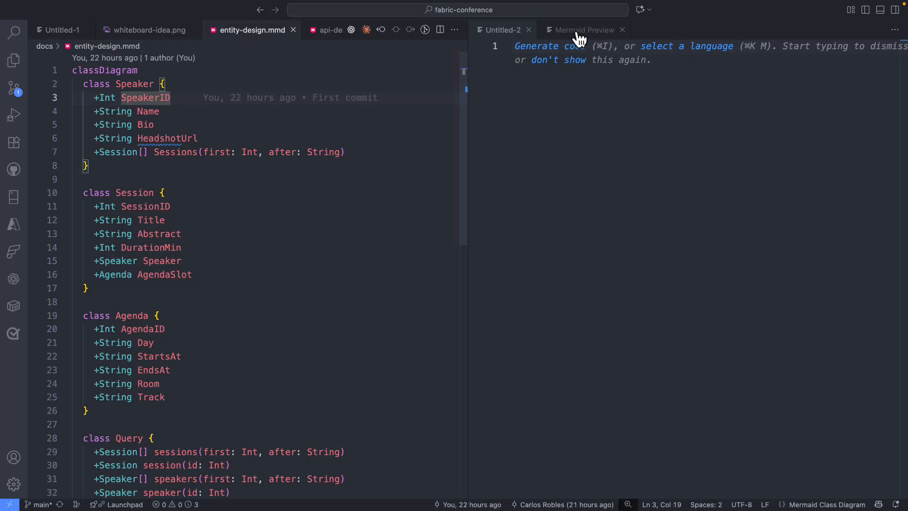
left_click(585, 30)
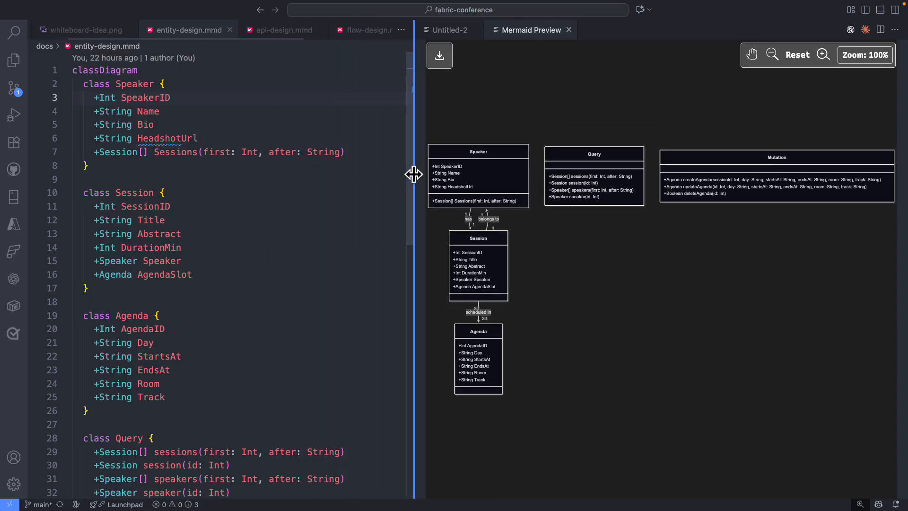
left_click(366, 30)
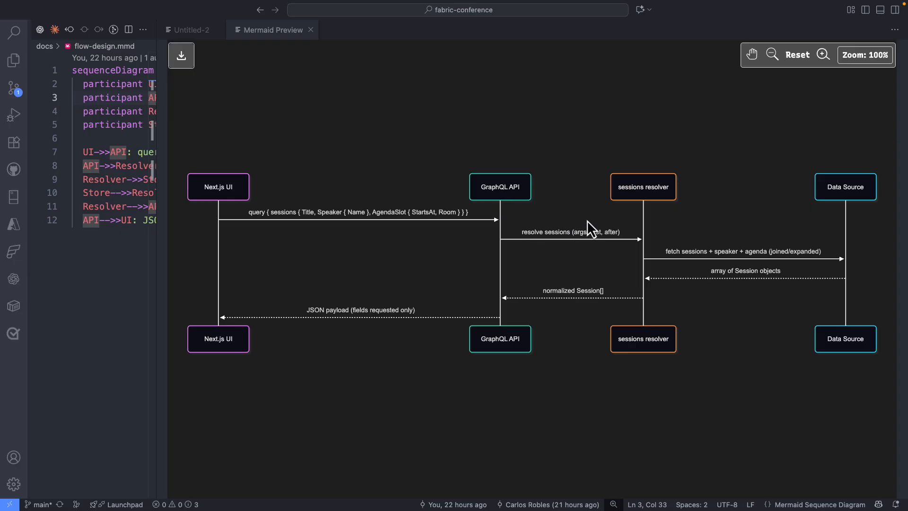
mouse_move(679, 236)
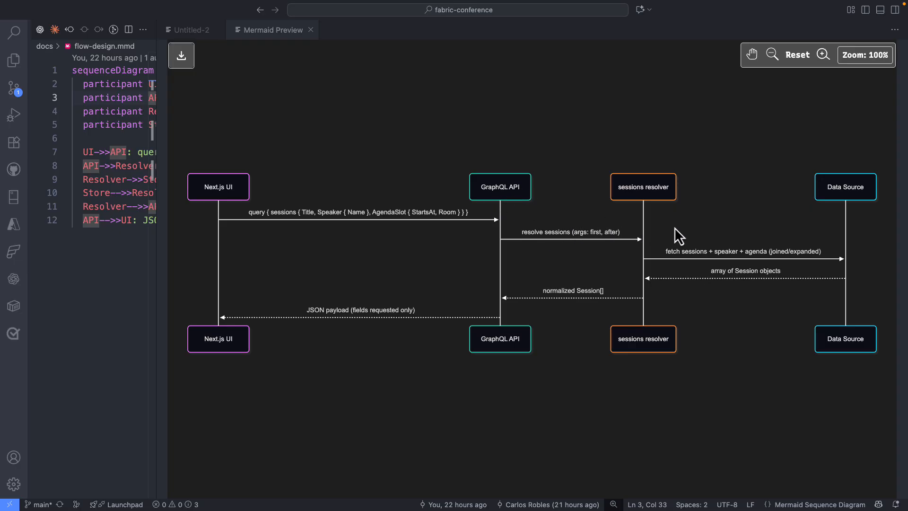
mouse_move(743, 205)
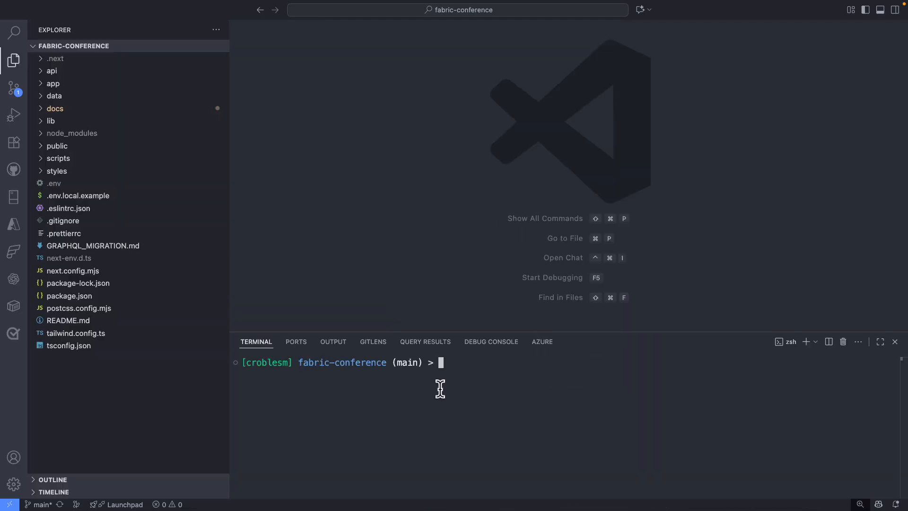
- Run npm run dev in the terminal to start the fabric-conference dev server on localhost:3000
type("npm run dev")
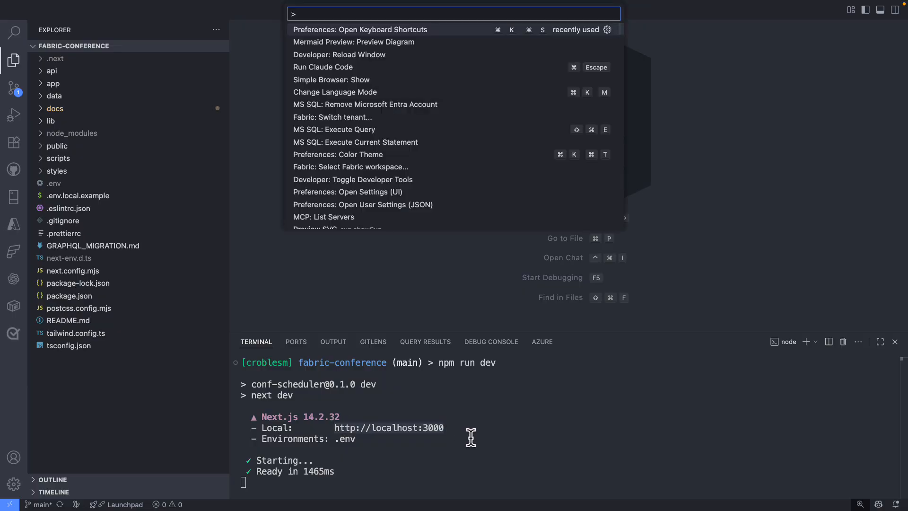
- Show localhost:3000 in Simple Browser and inspect session details such as Building Scalable ML Pipelines
left_click(331, 80)
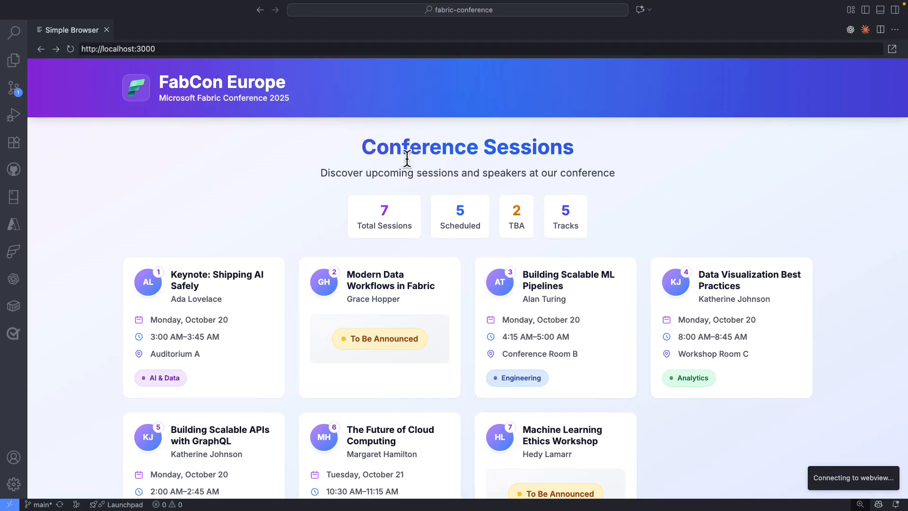
mouse_move(336, 191)
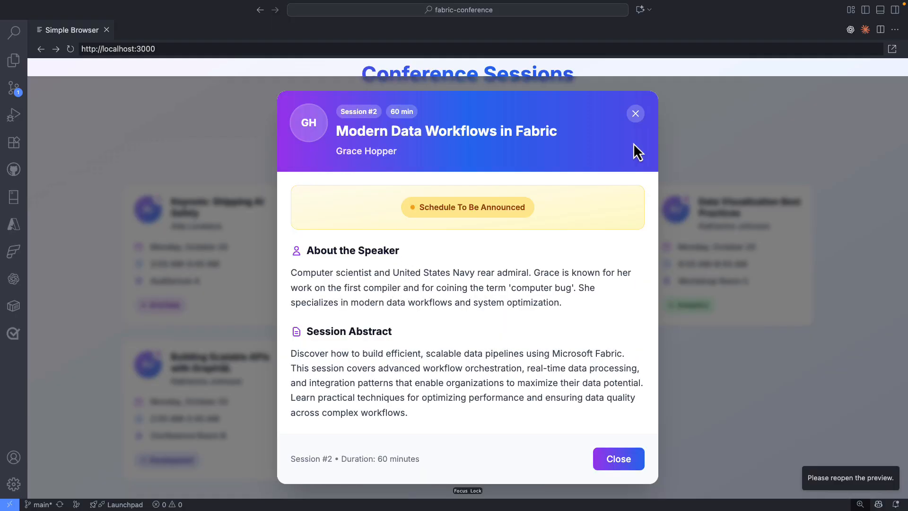
left_click(635, 113)
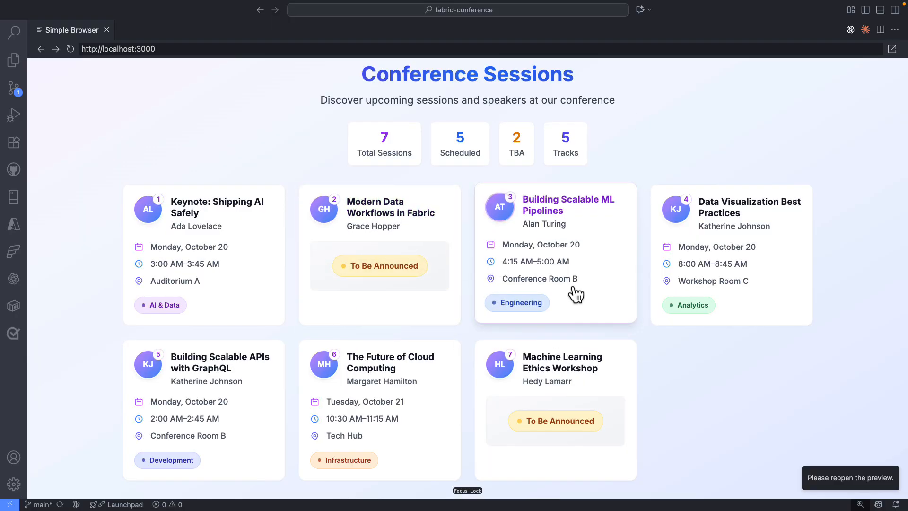
left_click(555, 252)
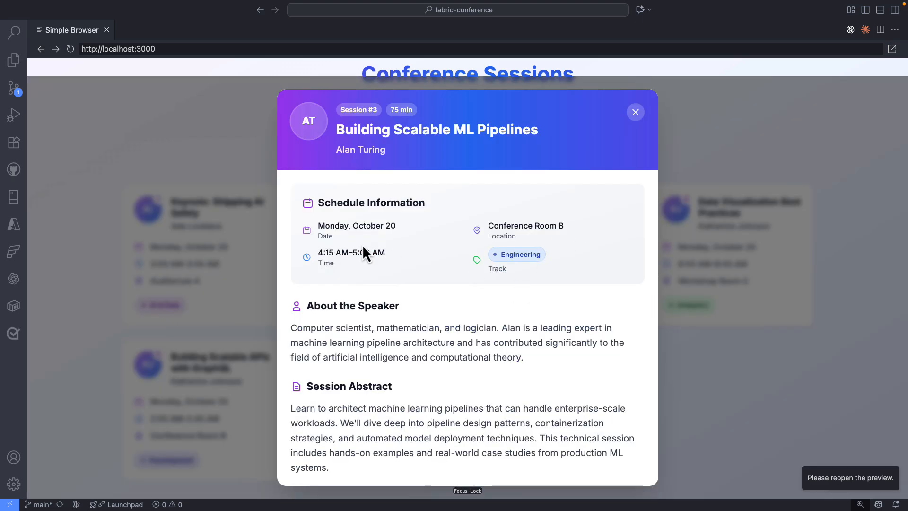
mouse_move(636, 112)
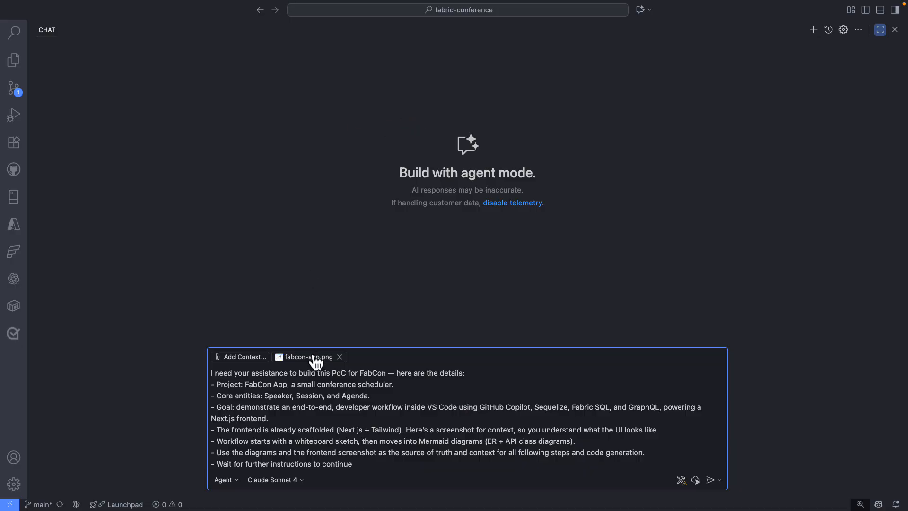
- Attach schema-design.mmd as context and send the FabCon PoC briefing prompt to the agent
left_click(243, 356)
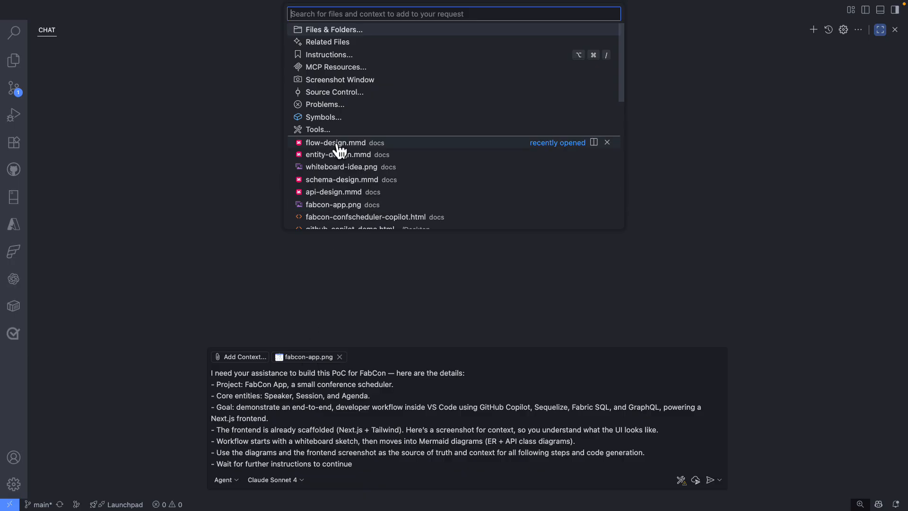
mouse_move(352, 184)
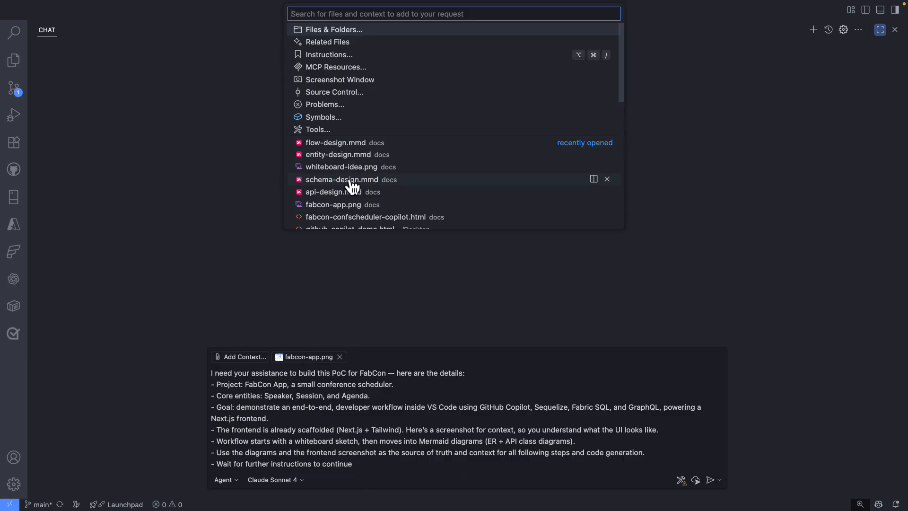
left_click(341, 180)
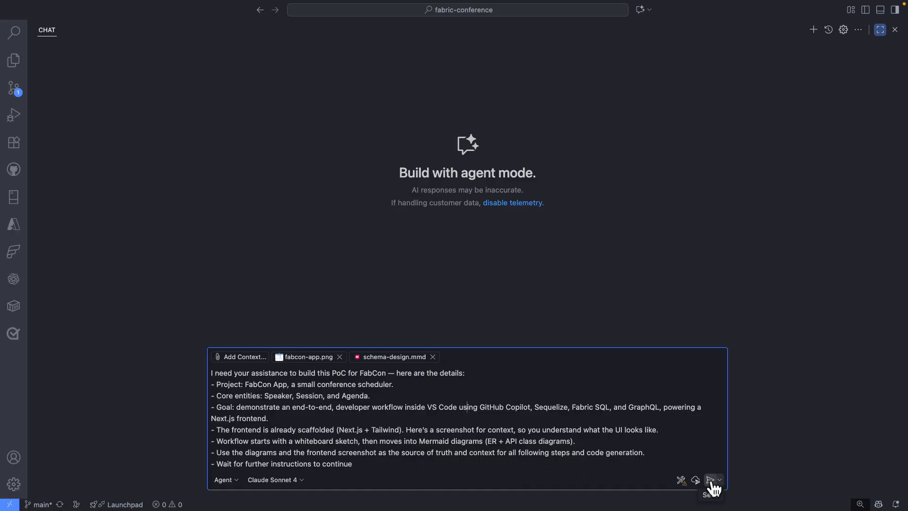
left_click(713, 479)
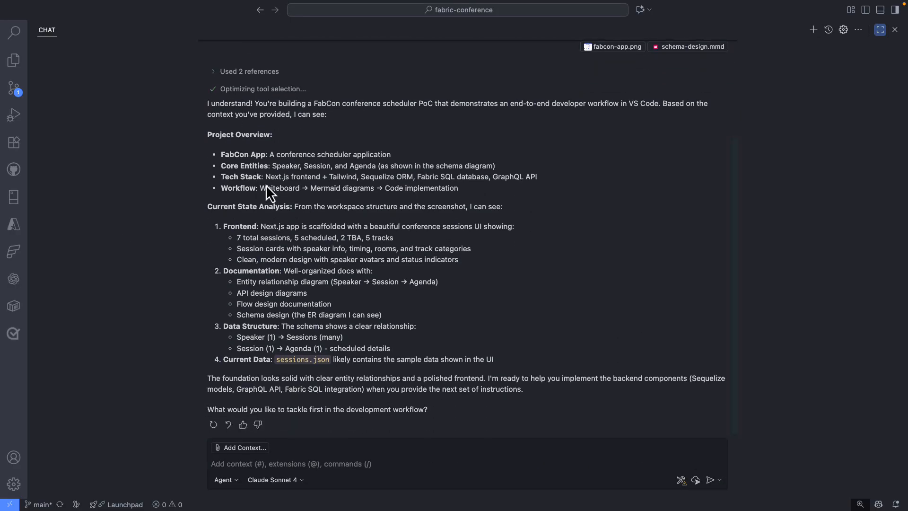
mouse_move(295, 321)
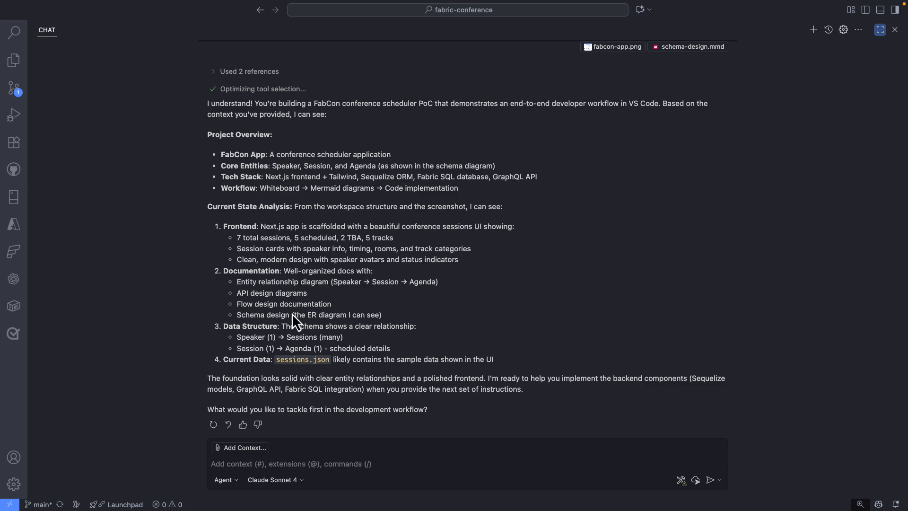
mouse_move(301, 322)
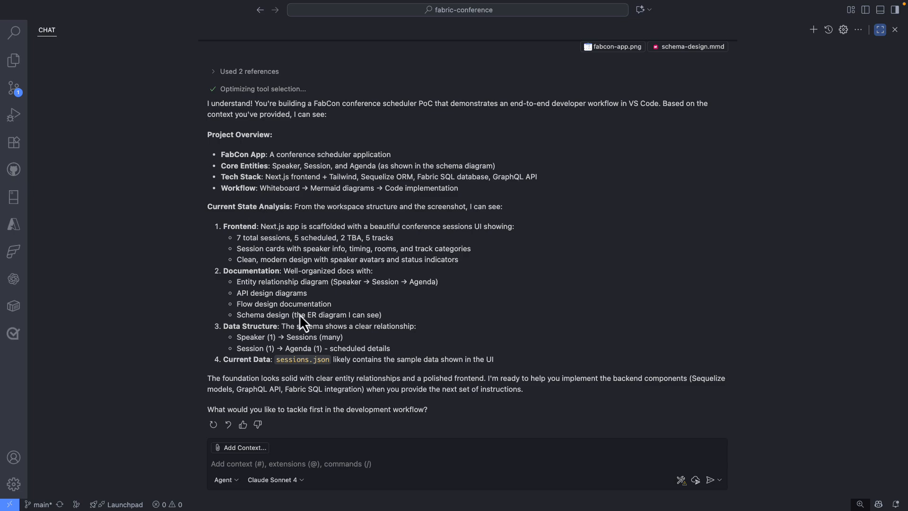
- Compose and send the request for Sequelize models and a Fabric SQL database connection
left_click(405, 464)
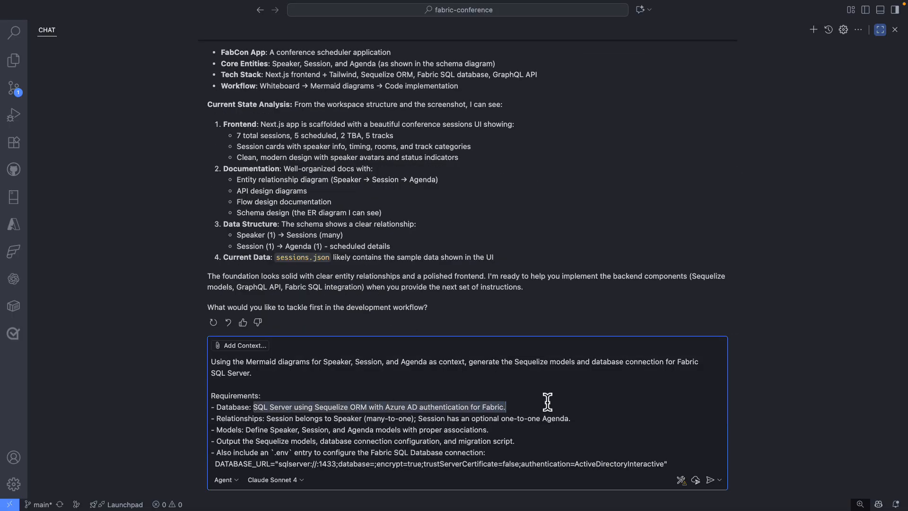
left_click(388, 441)
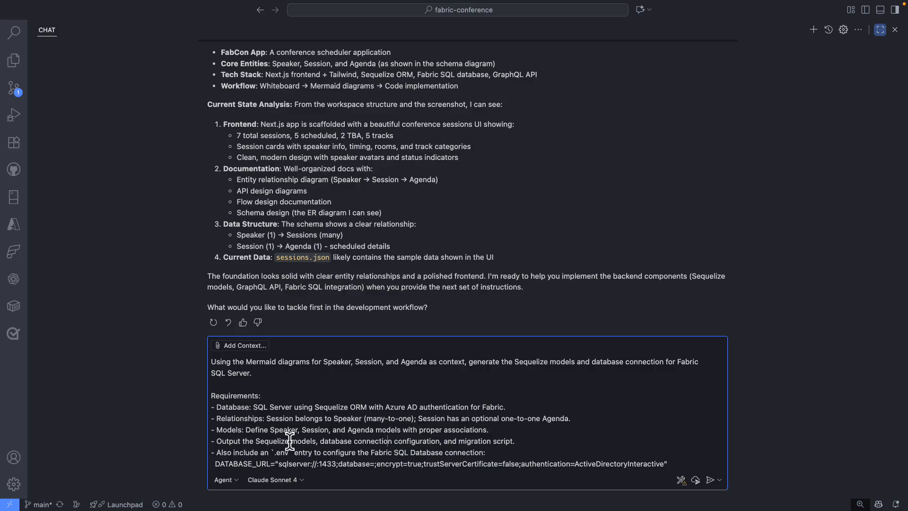
double_click(238, 418)
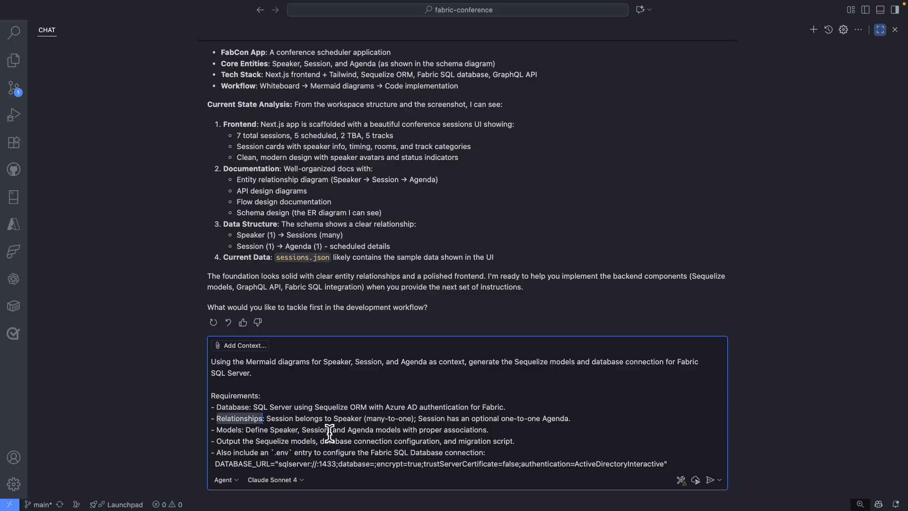
double_click(229, 429)
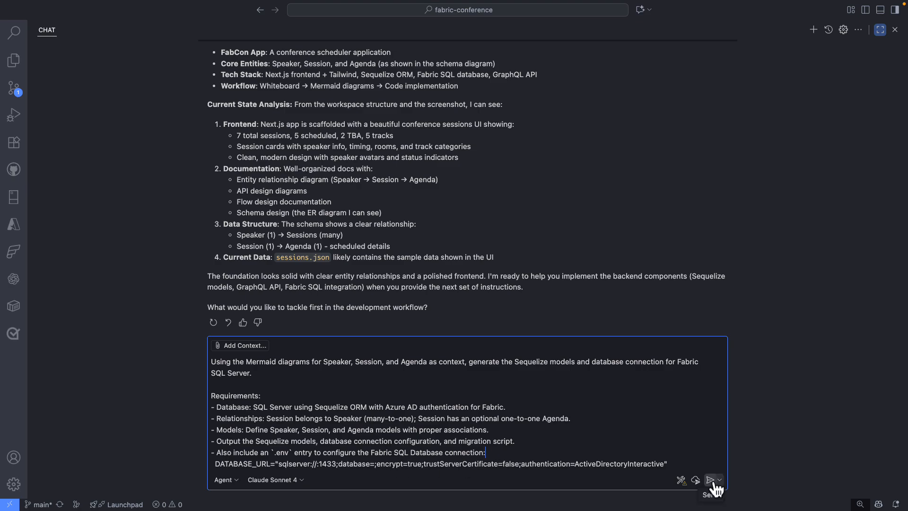
left_click(715, 479)
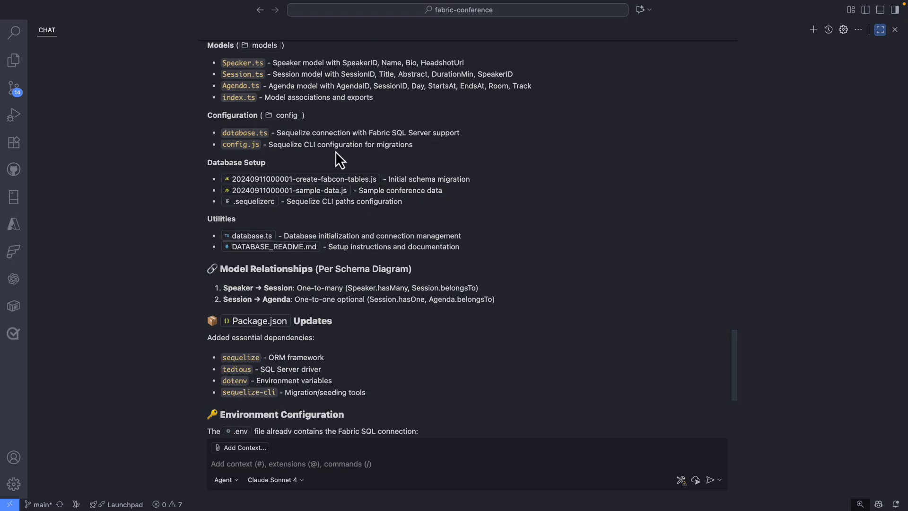
mouse_move(275, 158)
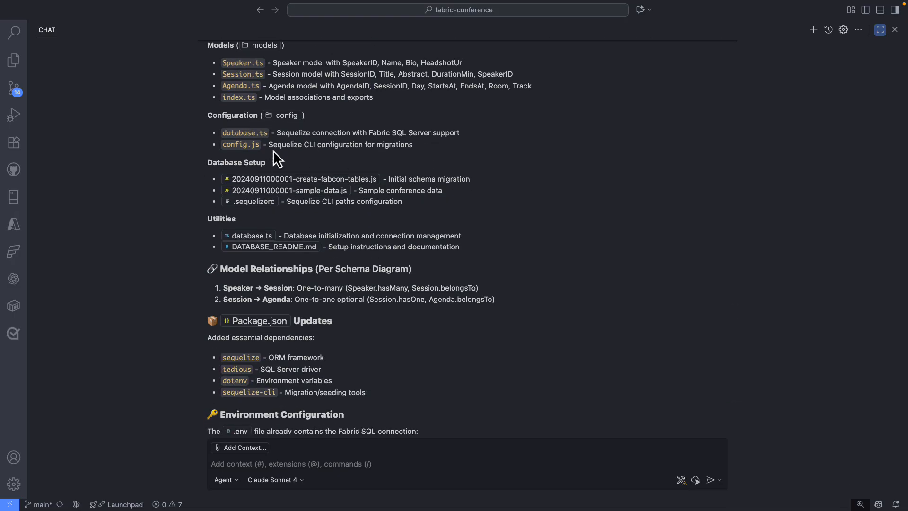
scroll("down", 3)
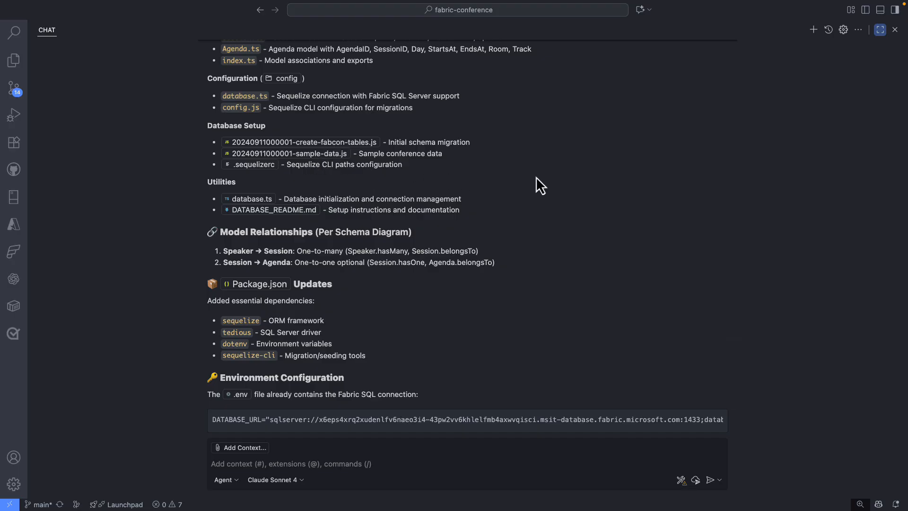
scroll("down", 3)
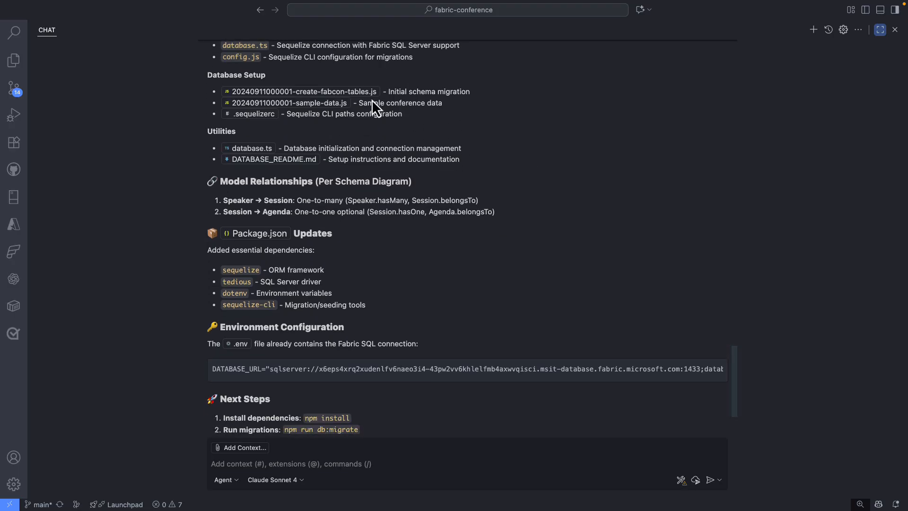
mouse_move(432, 125)
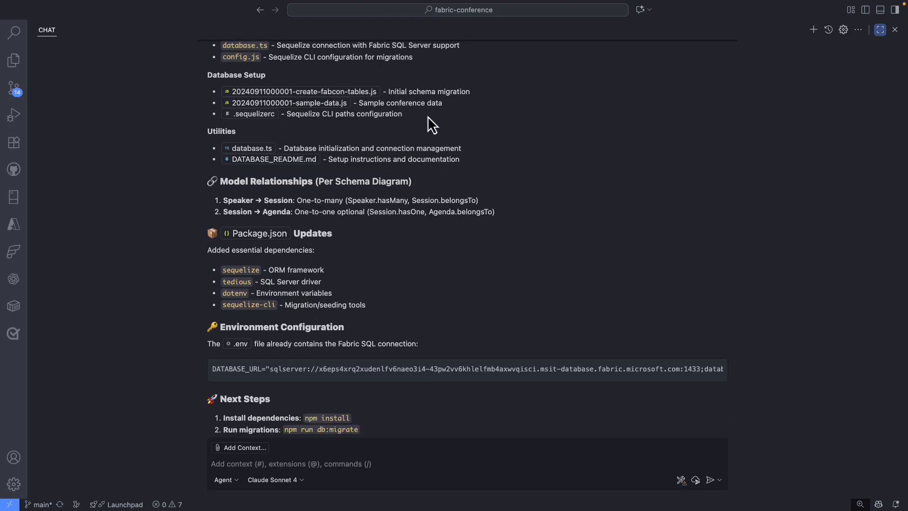
scroll("down", 3)
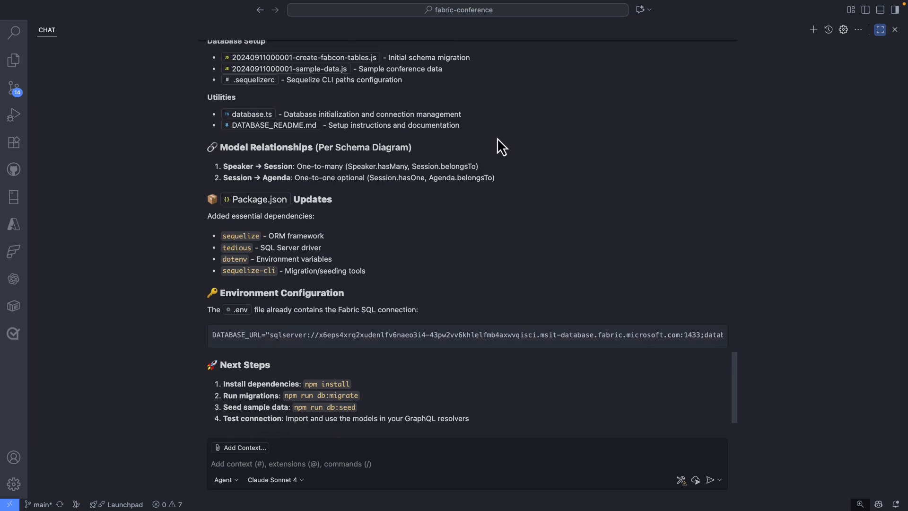
mouse_move(514, 191)
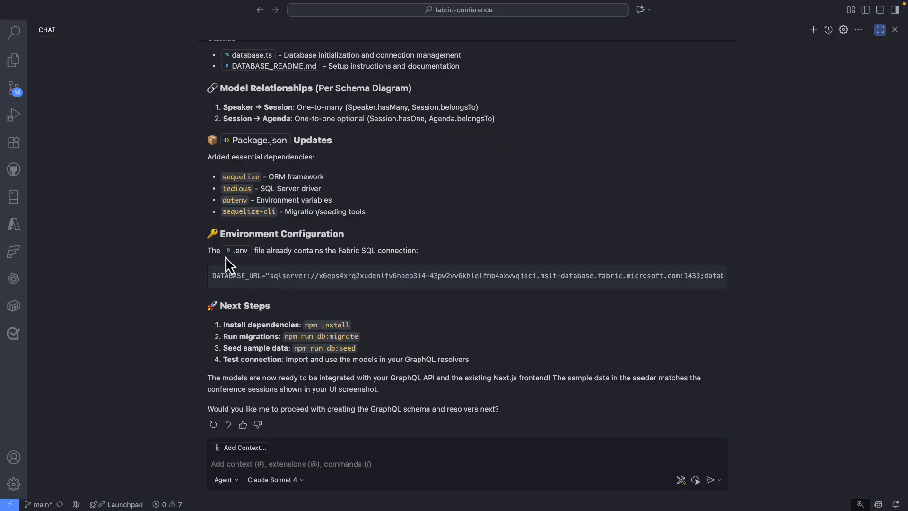
mouse_move(360, 290)
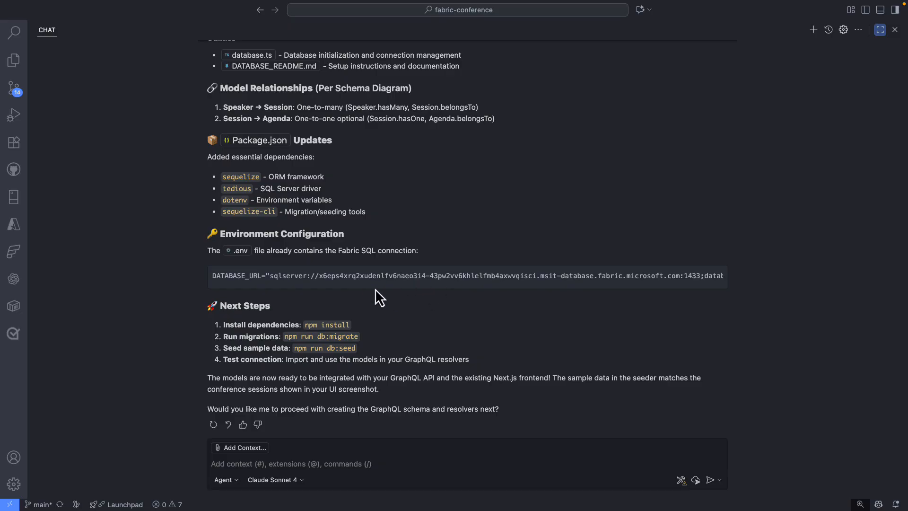
mouse_move(388, 288)
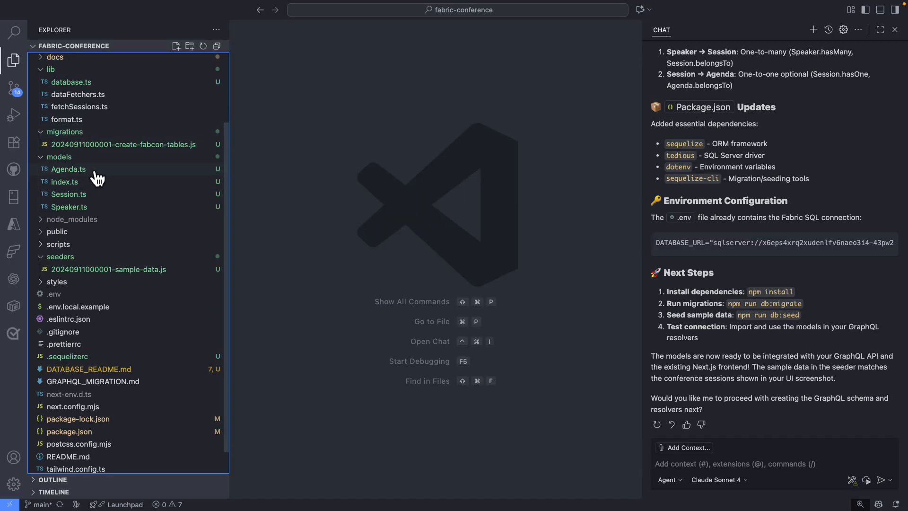
- Review the generated models/Agenda.ts Sequelize model from the Explorer
left_click(68, 168)
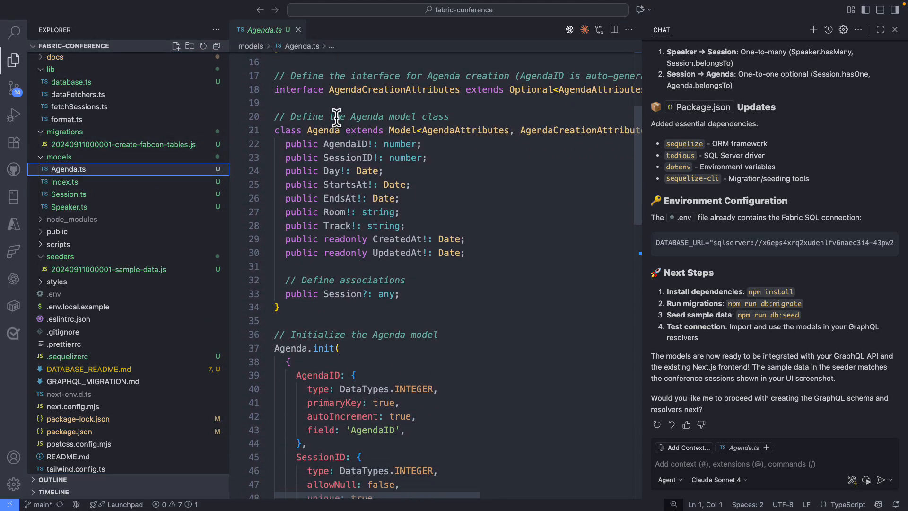
scroll("down", 3)
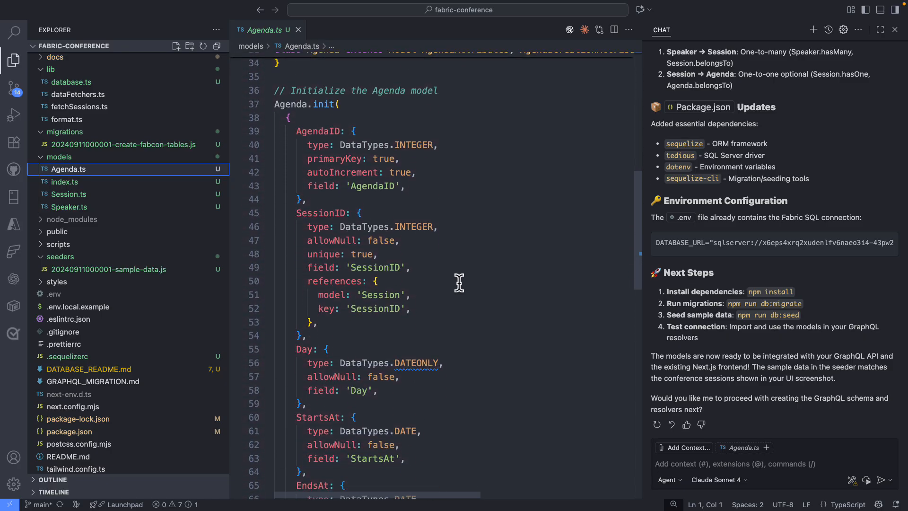
scroll("down", 3)
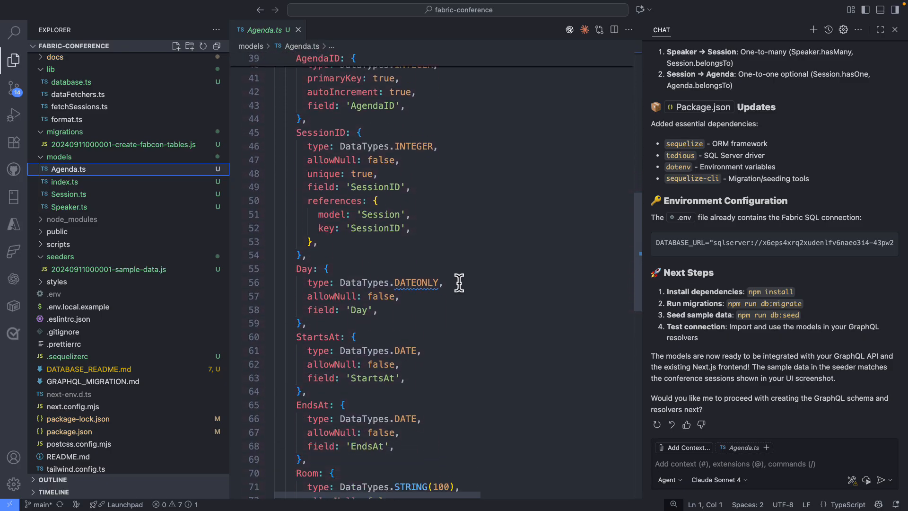
scroll("down", 3)
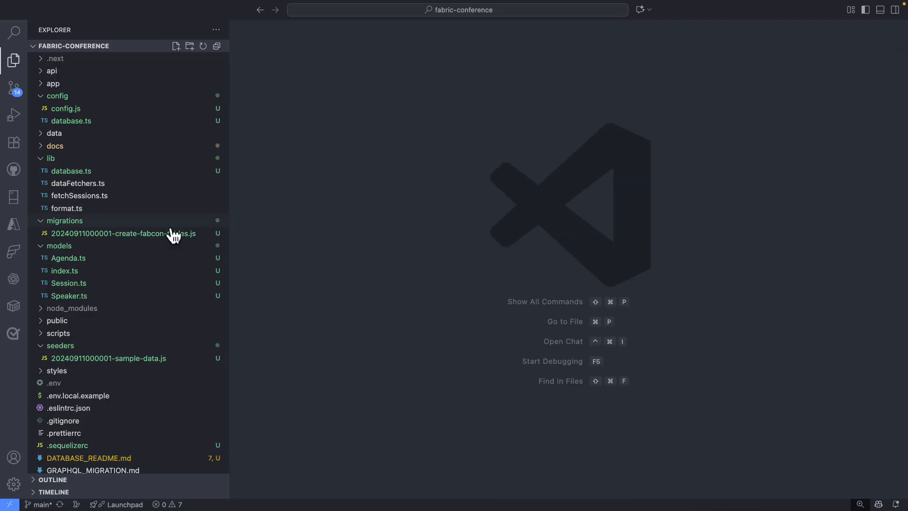
- Start a new deployment from the SQL Server view choosing 'Create a SQL database in Fabric (Preview)'
left_click(13, 196)
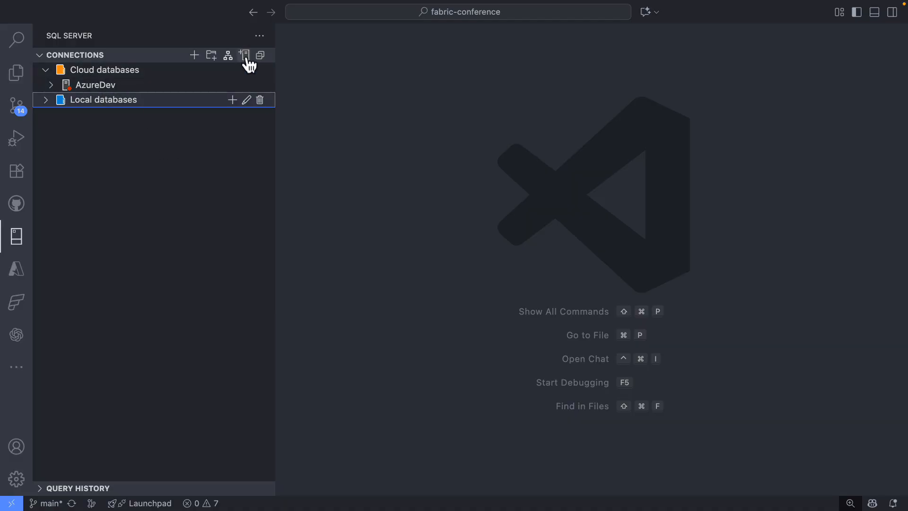
left_click(244, 55)
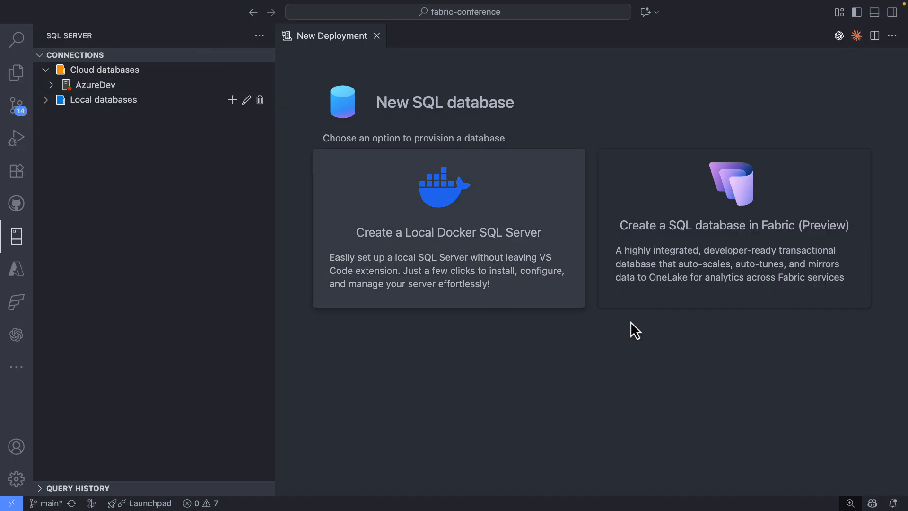
mouse_move(633, 398)
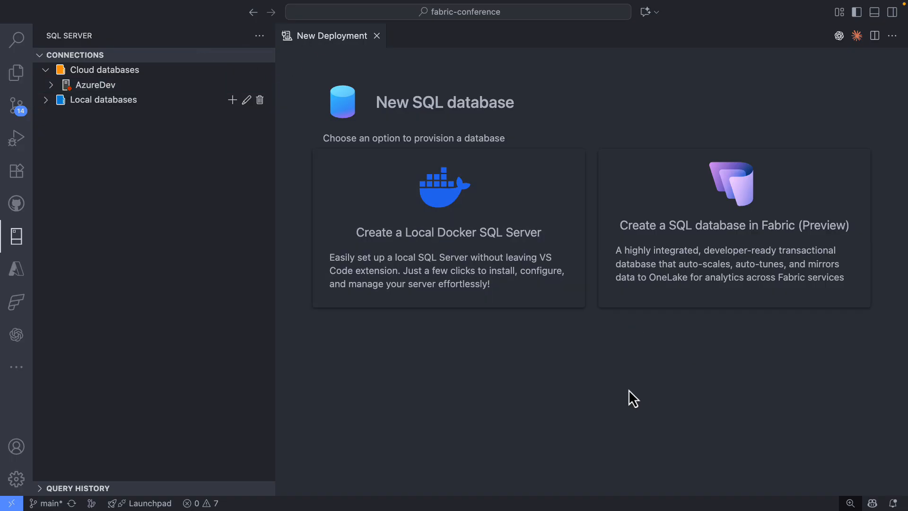
mouse_move(516, 324)
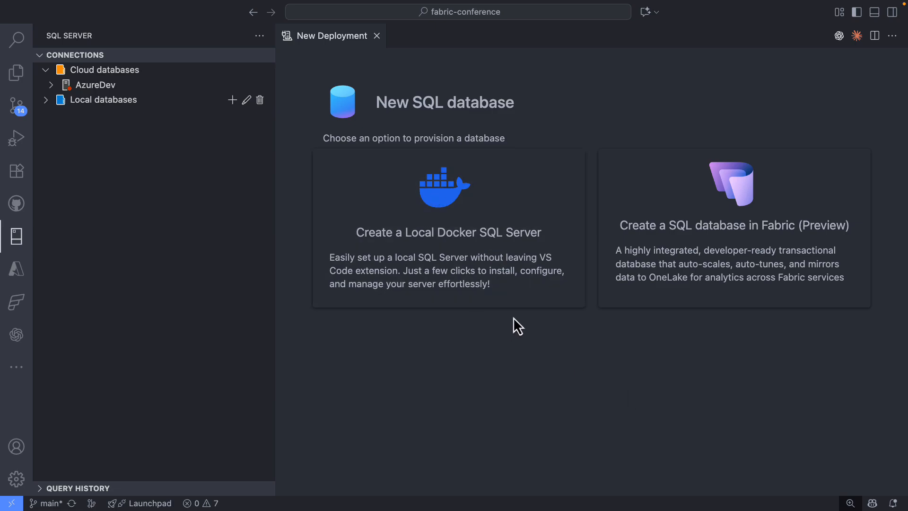
mouse_move(704, 334)
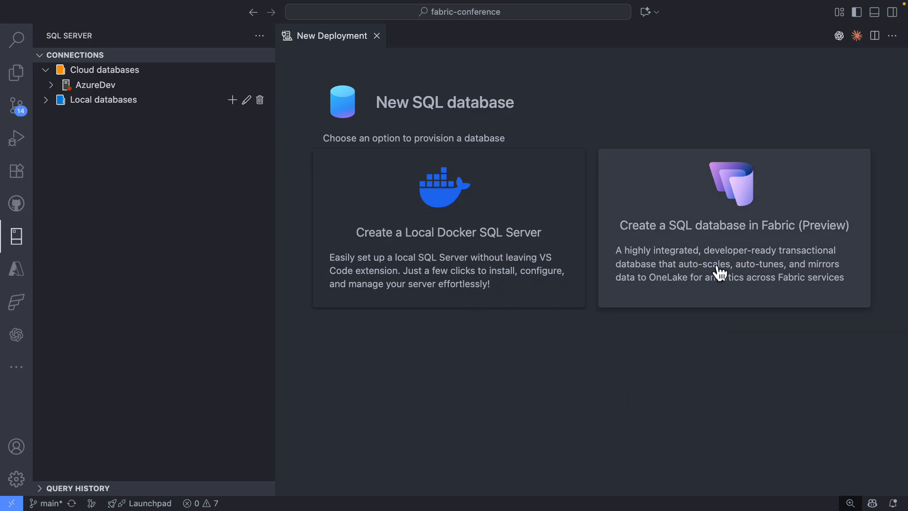
left_click(733, 226)
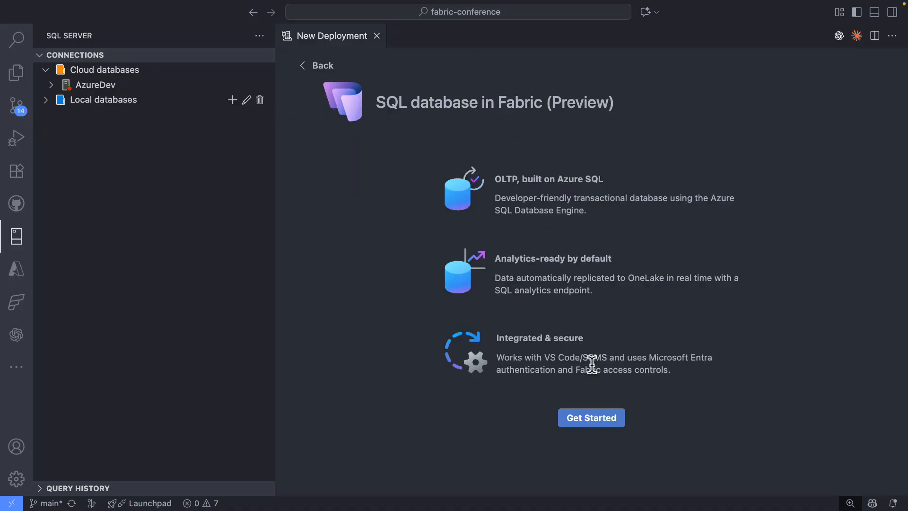
mouse_move(514, 278)
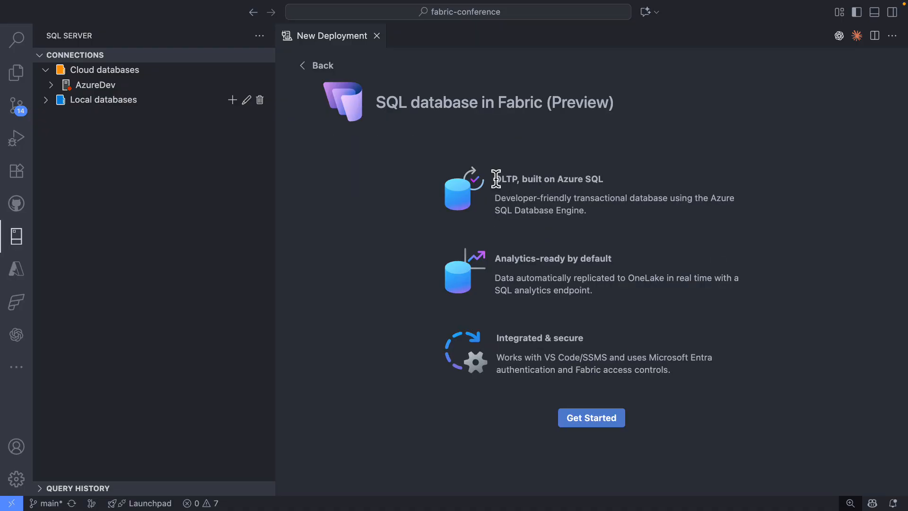
mouse_move(583, 318)
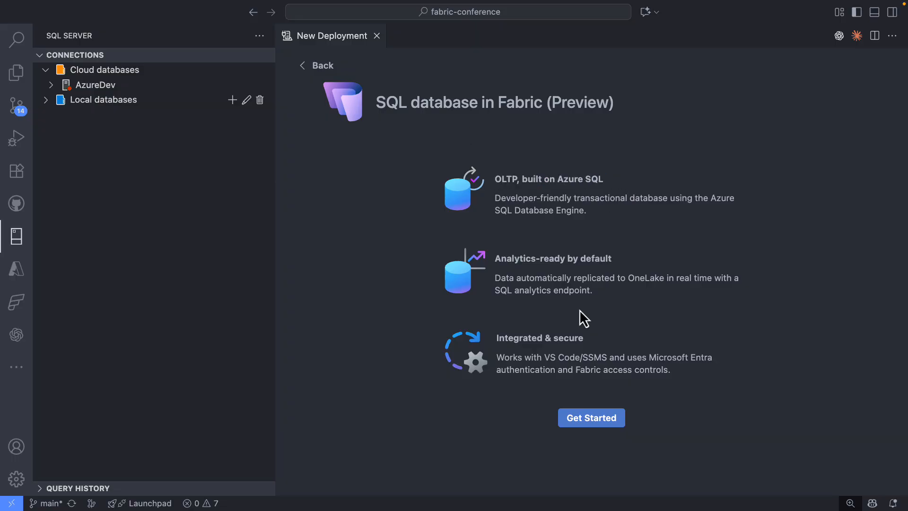
mouse_move(573, 318)
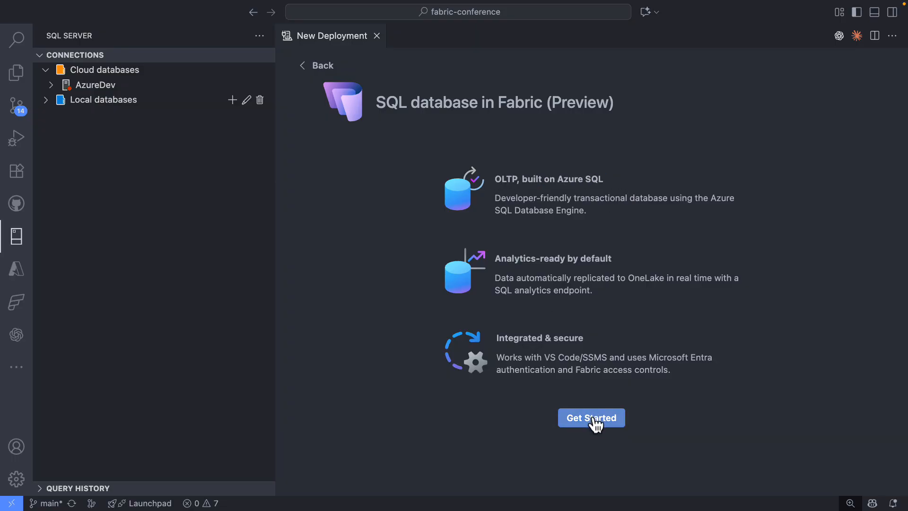
- Create a Fabric SQL database named FabCon in the alpha-prime workspace
left_click(590, 417)
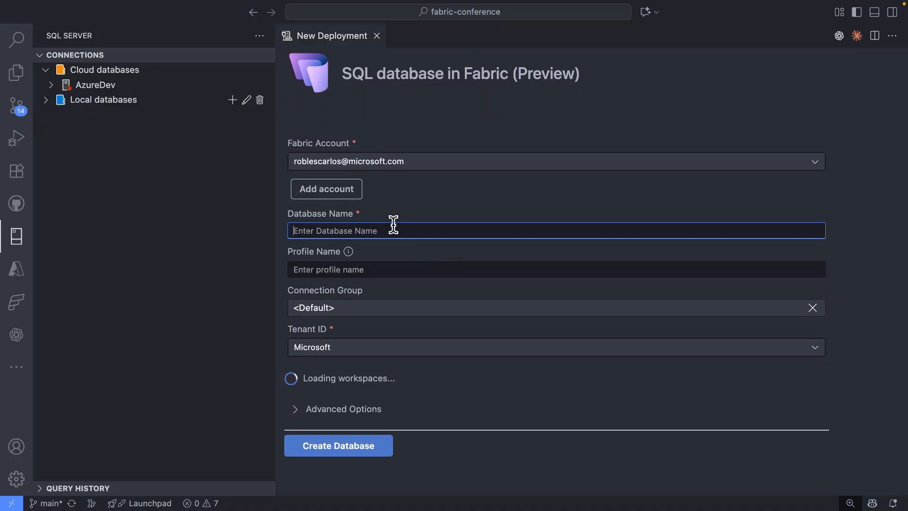
type("FabCon")
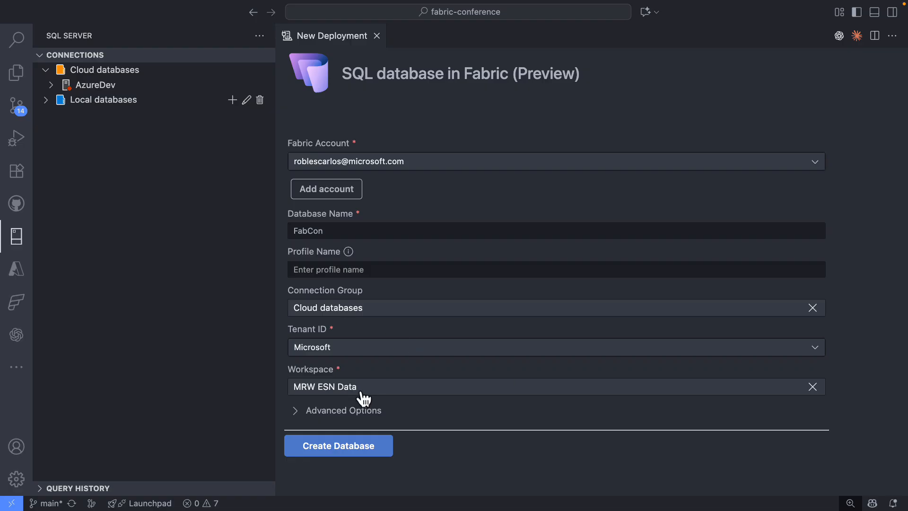
type("alpha-prime")
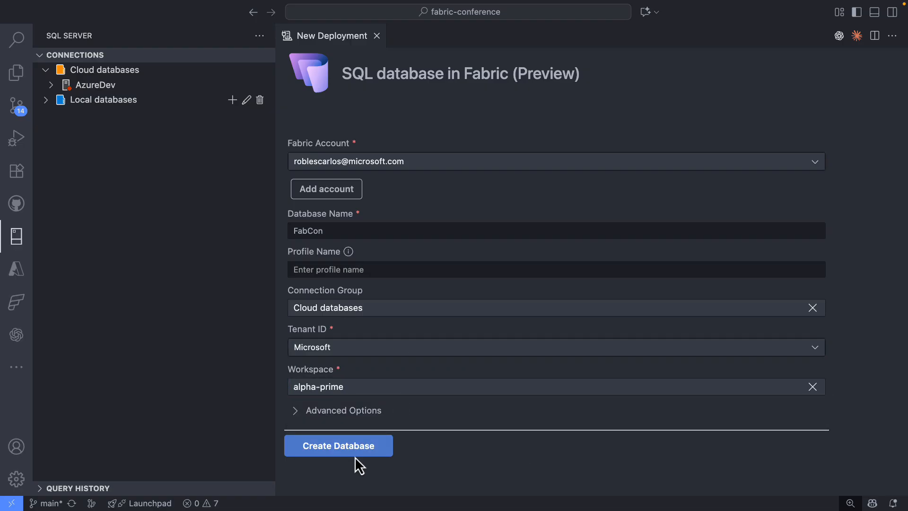
left_click(339, 445)
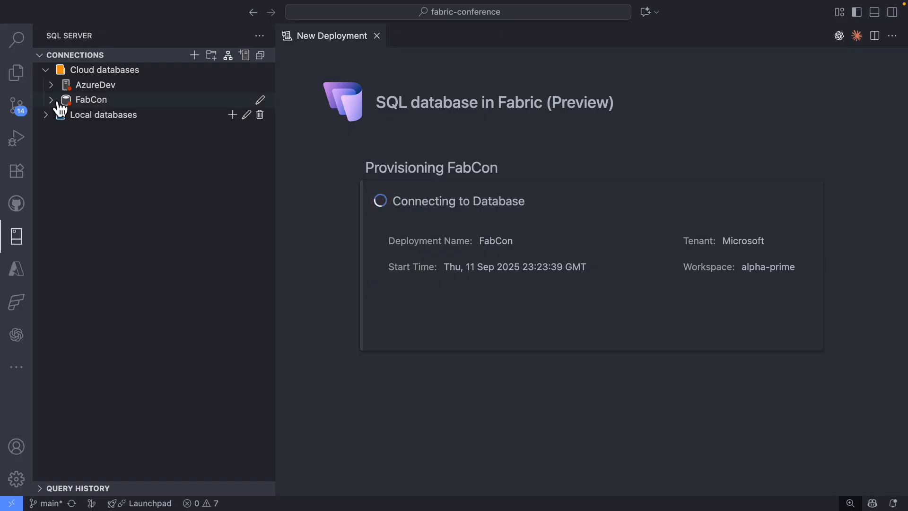
mouse_move(93, 110)
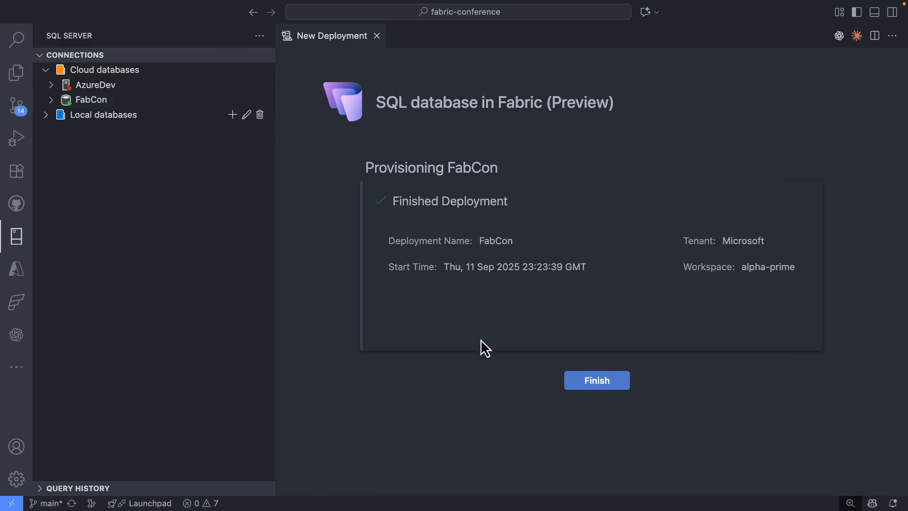
left_click(596, 380)
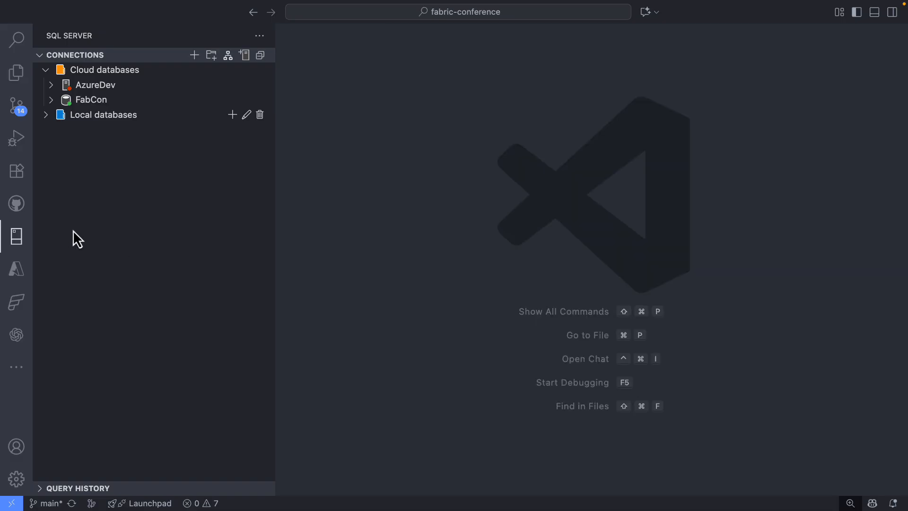
left_click(91, 99)
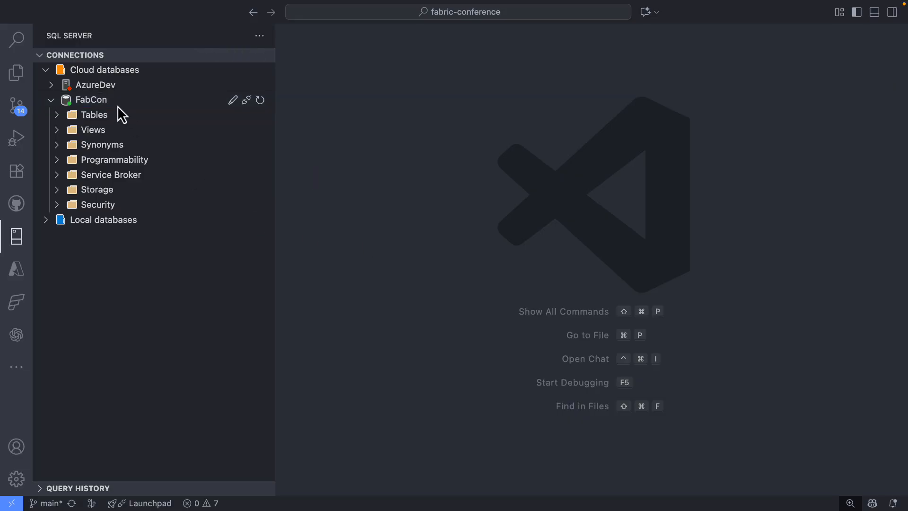
mouse_move(139, 111)
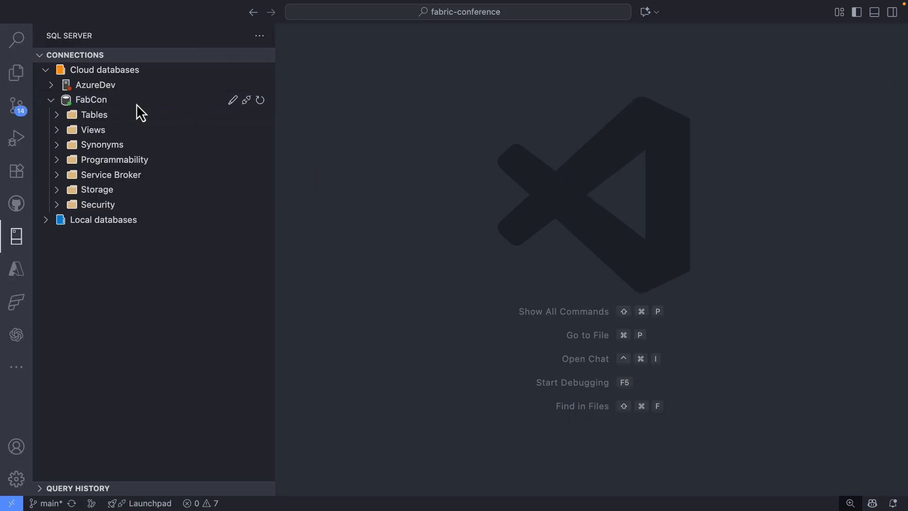
mouse_move(163, 113)
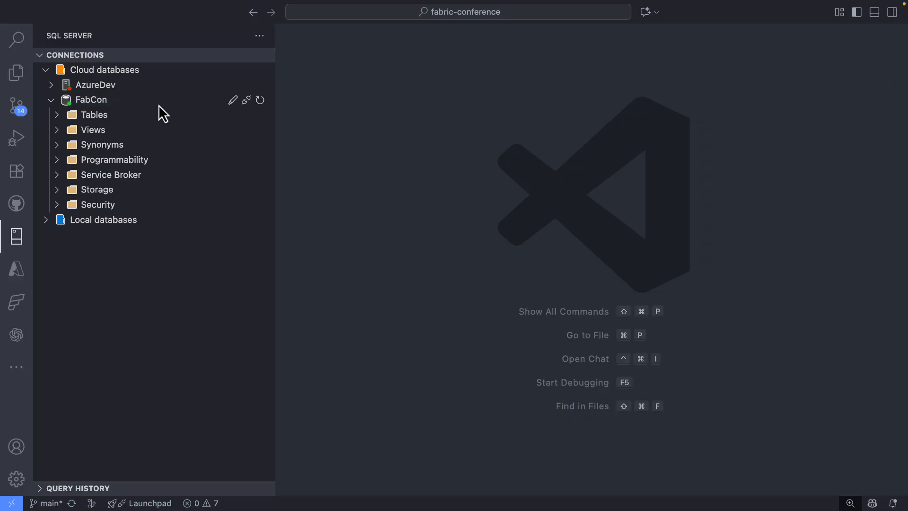
left_click(233, 99)
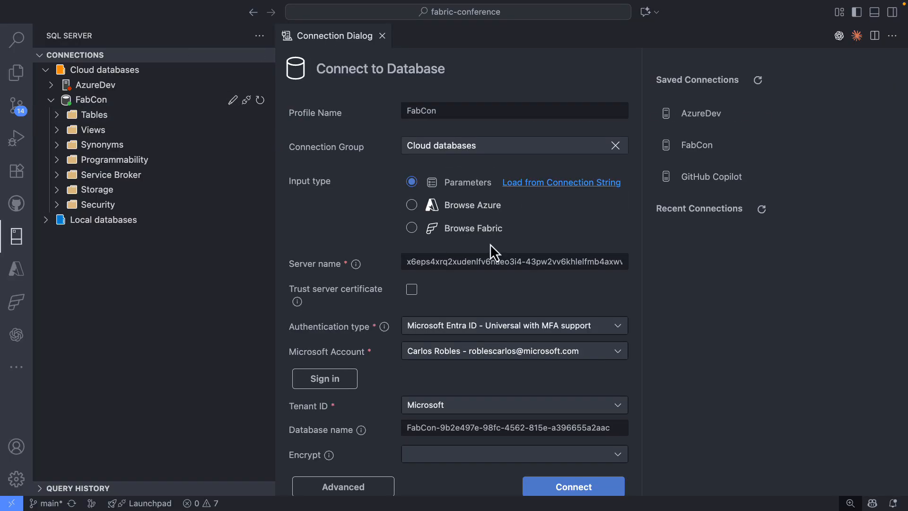
mouse_move(418, 239)
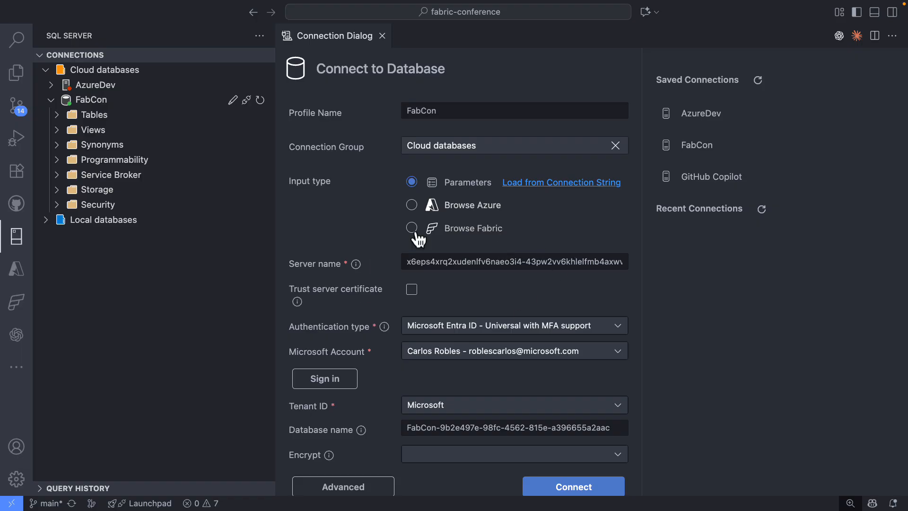
mouse_move(566, 213)
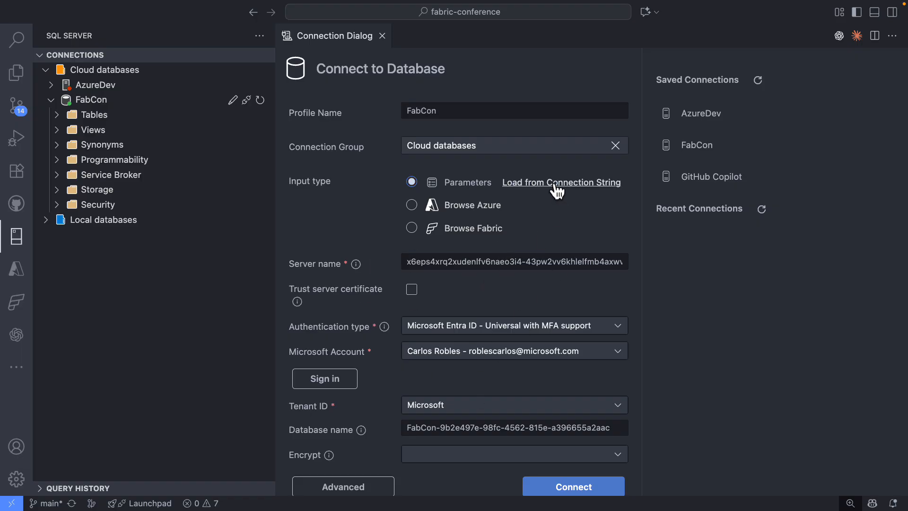
left_click(560, 181)
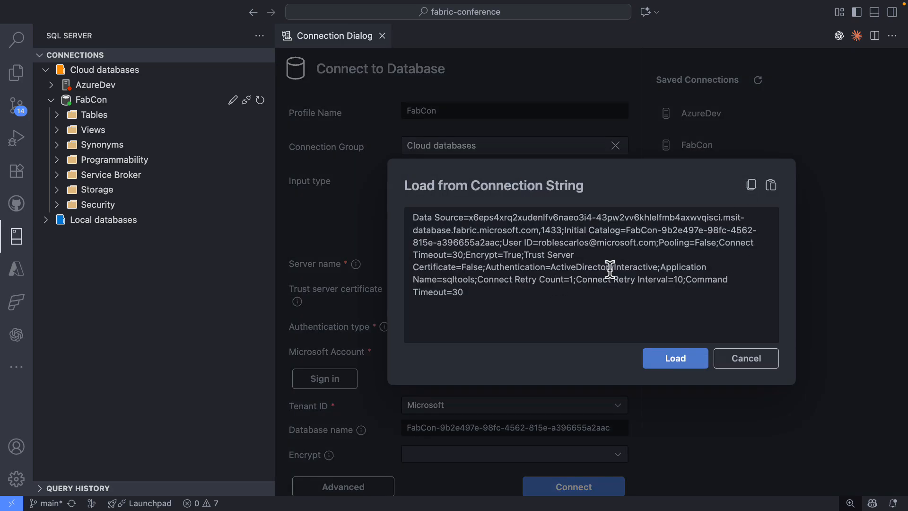
mouse_move(643, 257)
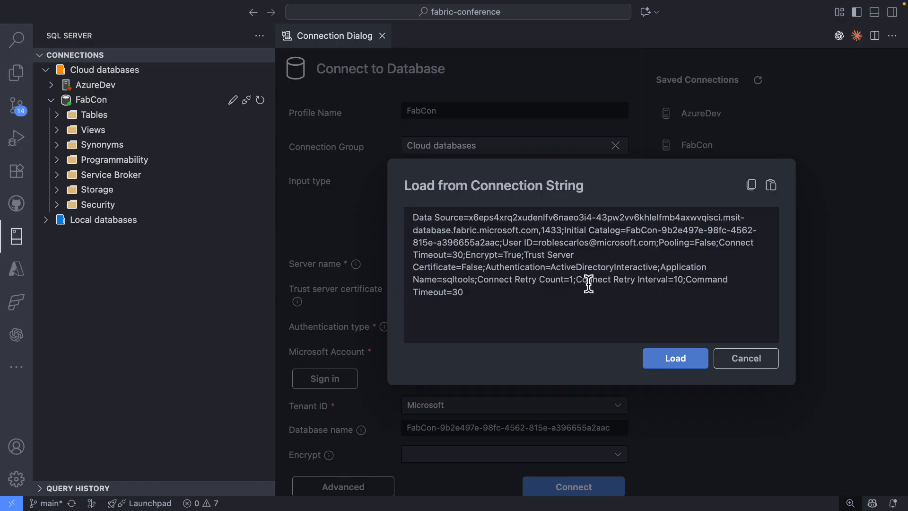
left_click(674, 357)
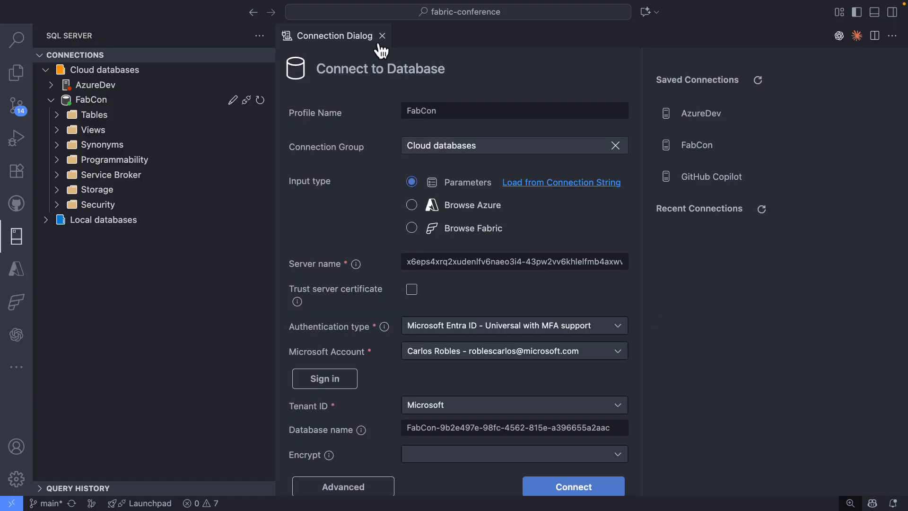
left_click(382, 35)
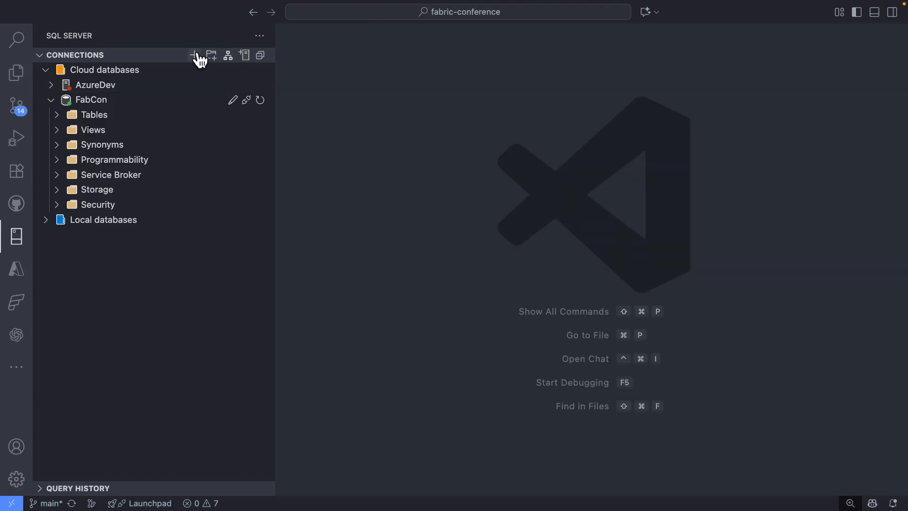
- Add a connection via Browse Fabric with profile name Fabric and list the alpha-prime workspace databases
left_click(194, 55)
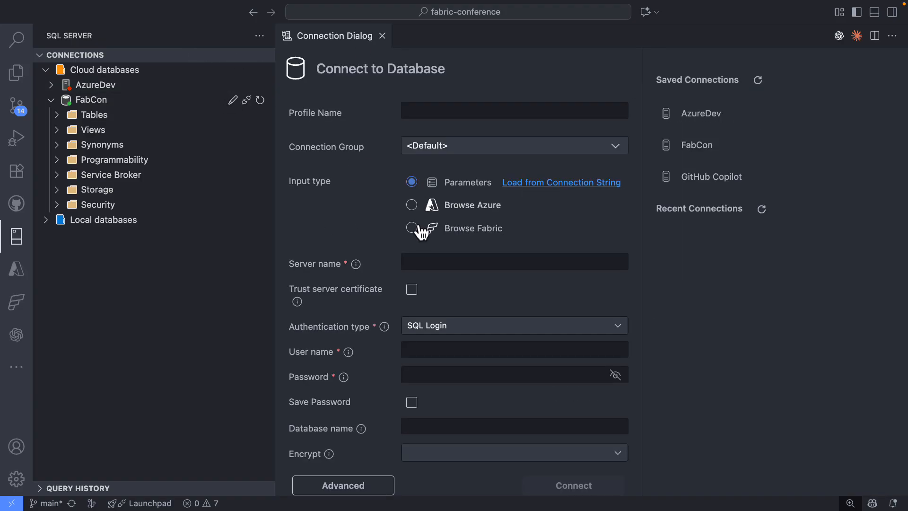
left_click(411, 228)
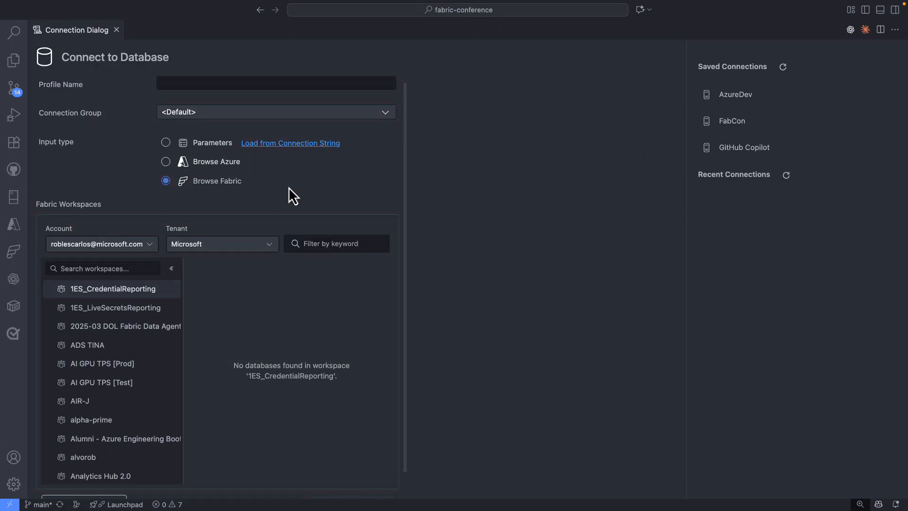
left_click(275, 83)
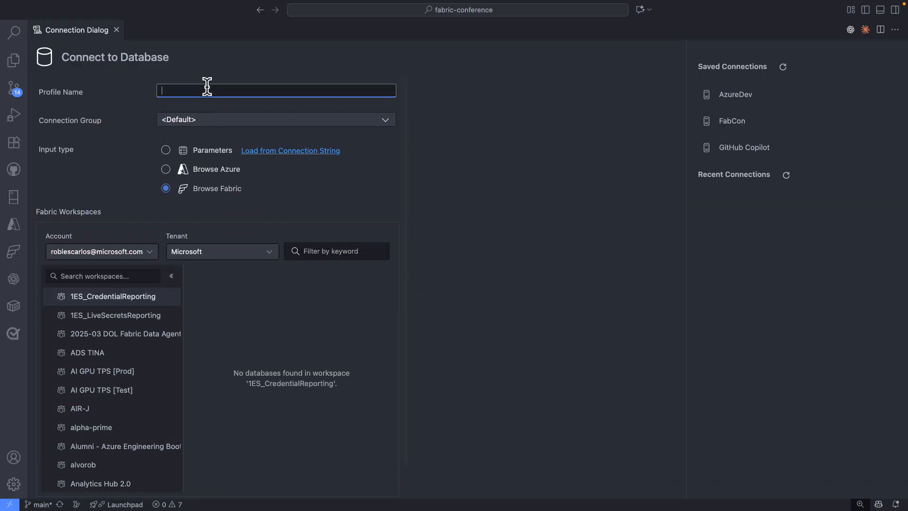
type("Fabric")
left_click(105, 275)
type("alph")
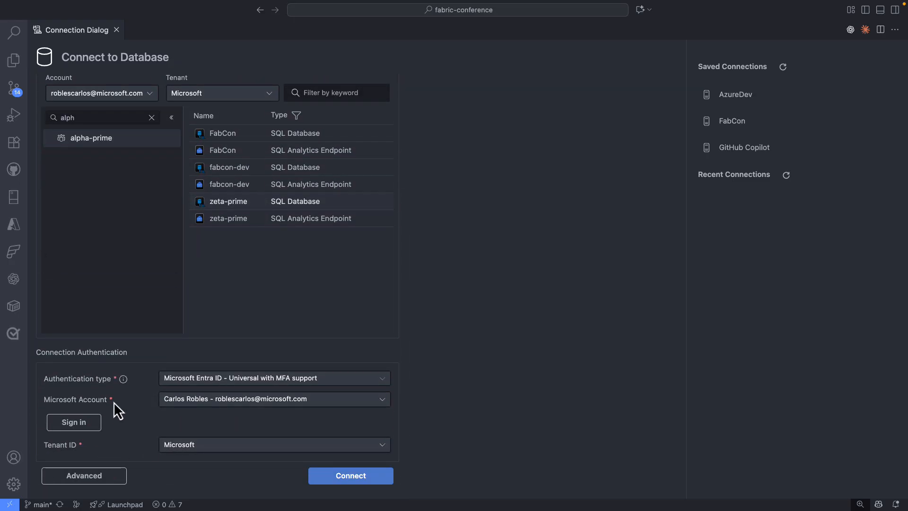
mouse_move(271, 468)
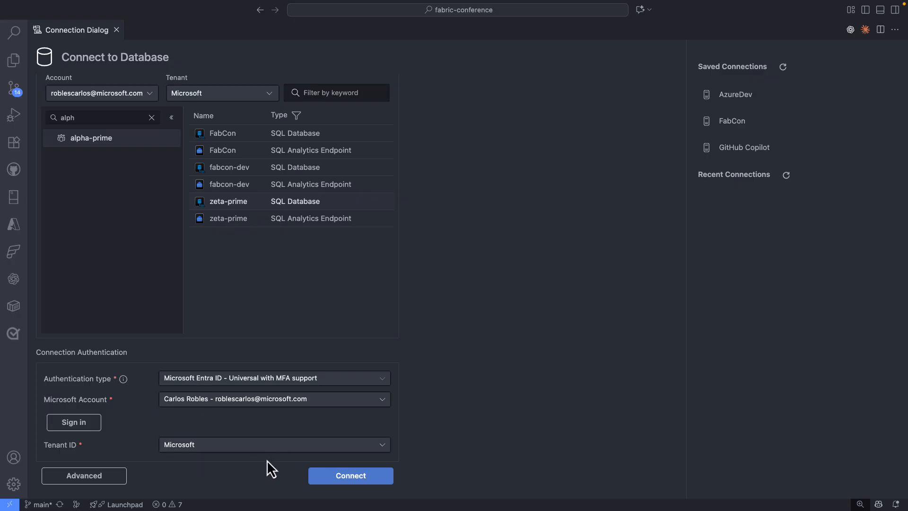
left_click(350, 475)
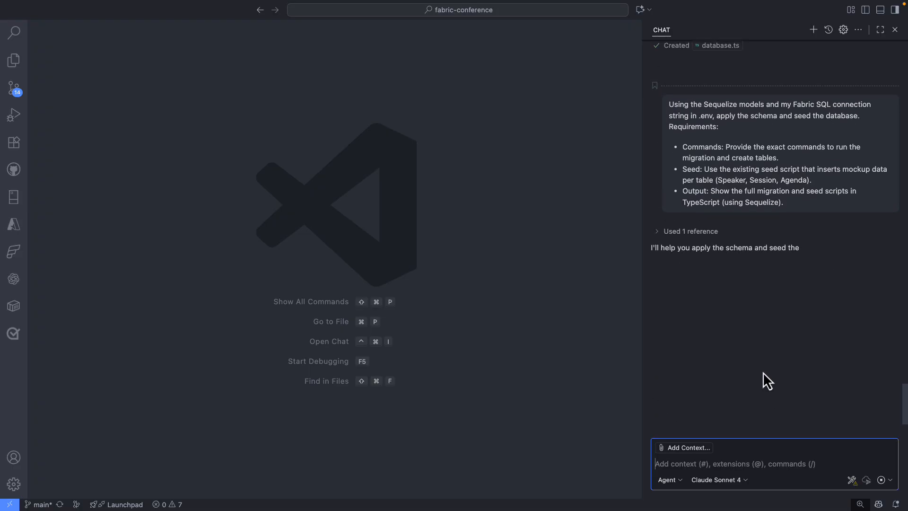
- Follow the agent's migration and seeding progress and allow it to rerun the database migration
scroll("down", 3)
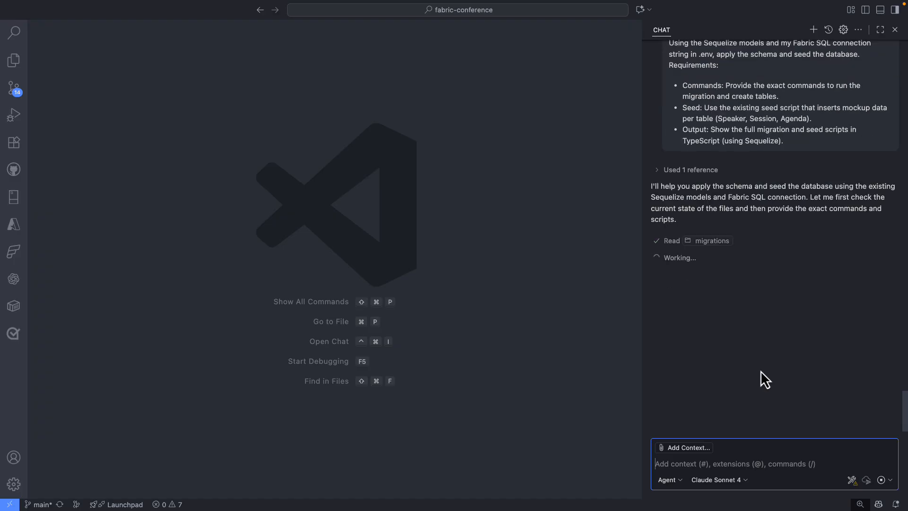
scroll("down", 3)
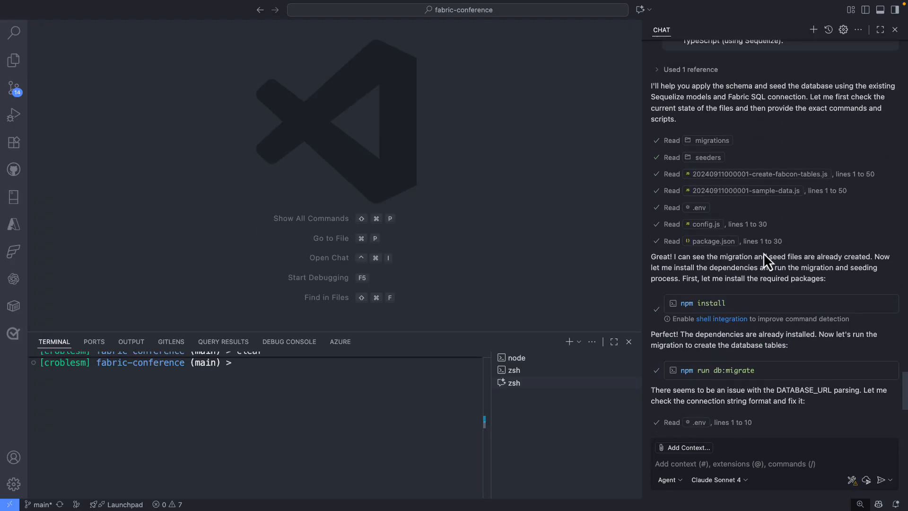
scroll("down", 3)
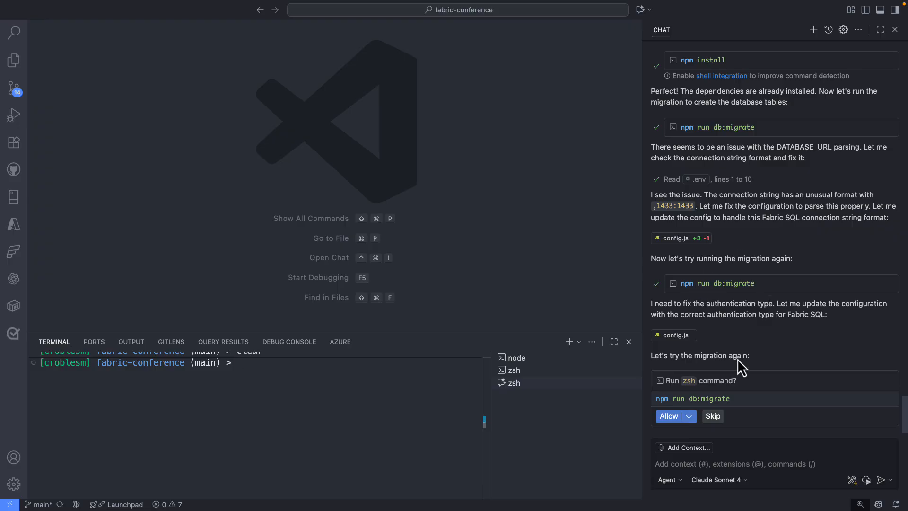
left_click(669, 416)
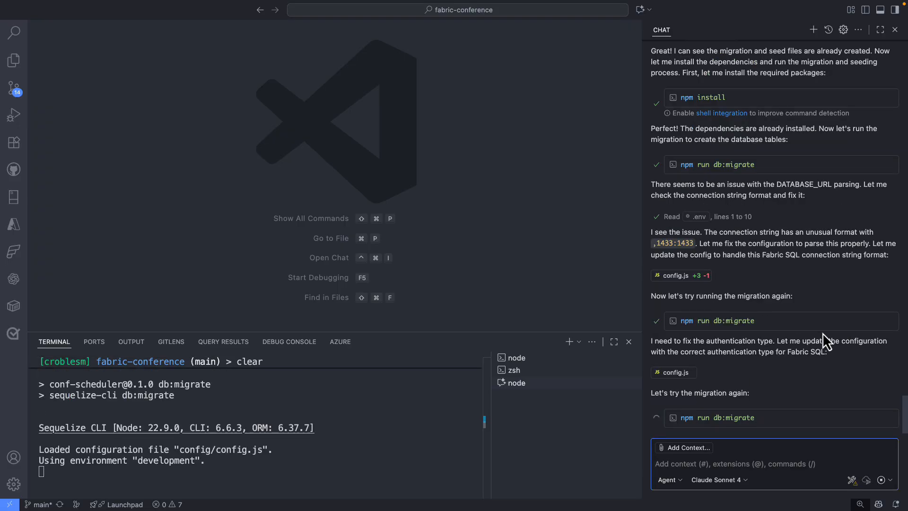
mouse_move(739, 363)
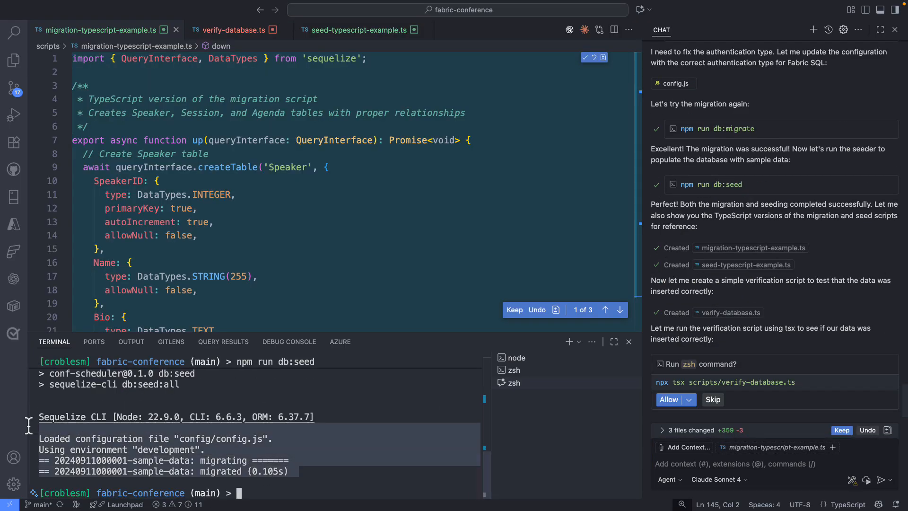
mouse_move(773, 344)
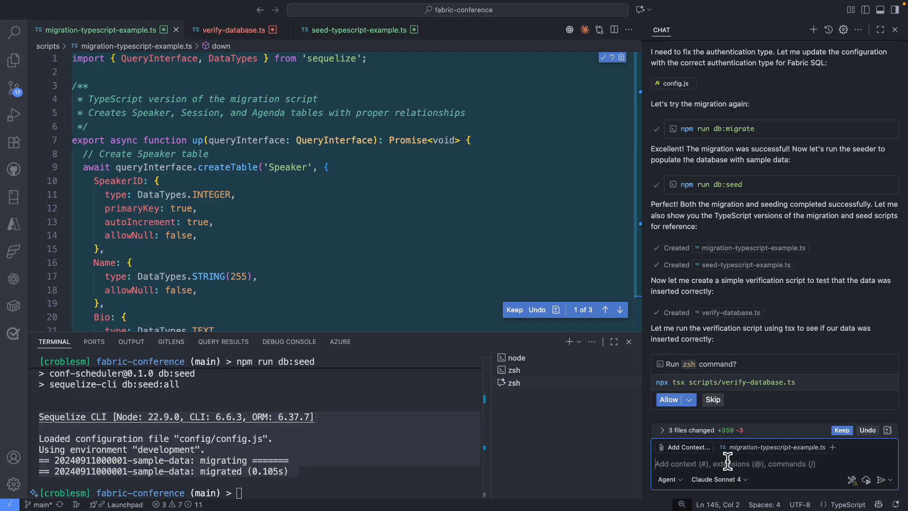
- Ask the chat agent via #mssql_show_schema for the FabCon database schema in Fabric
type("#m")
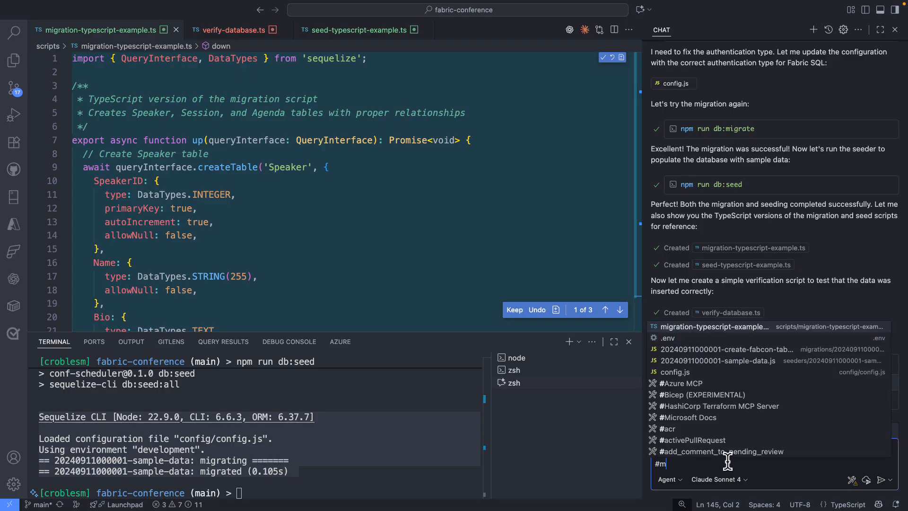
type("ssql_show_schema")
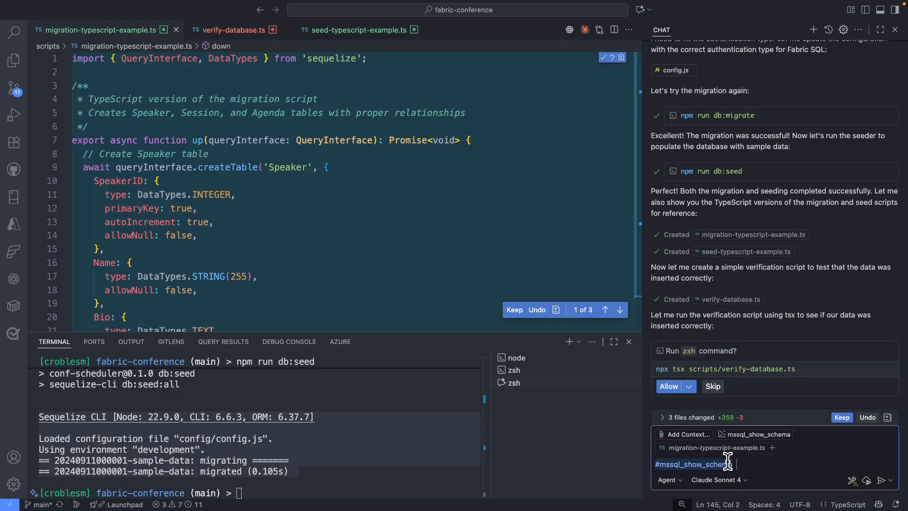
type("for my")
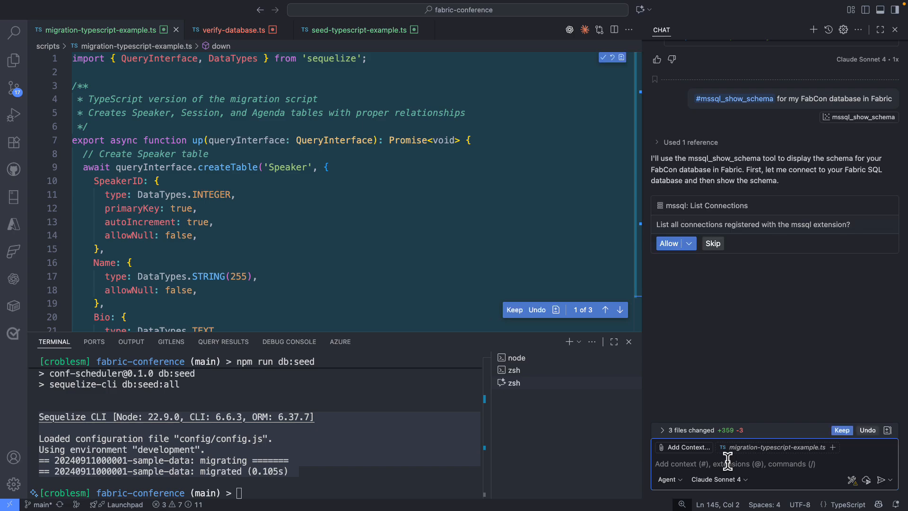
- Allow the agent to list connections, connect to the FabCon server and show its schema
left_click(669, 243)
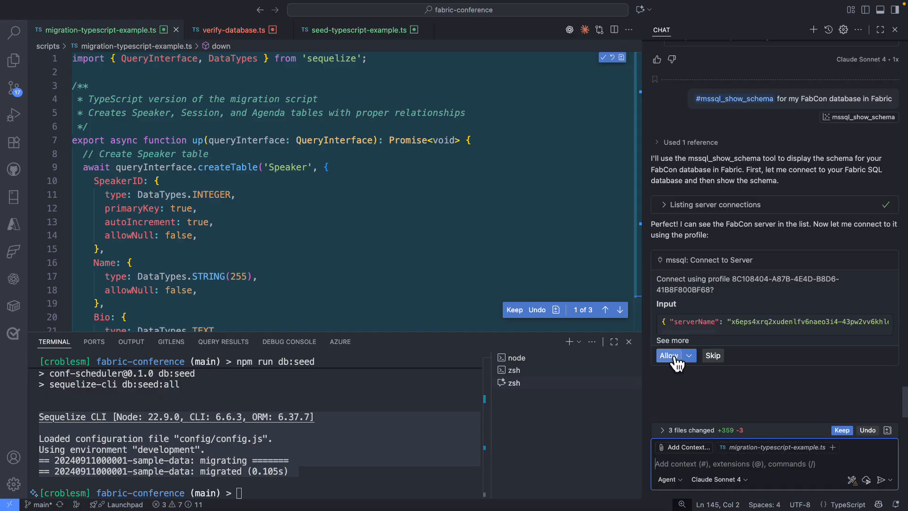
left_click(669, 355)
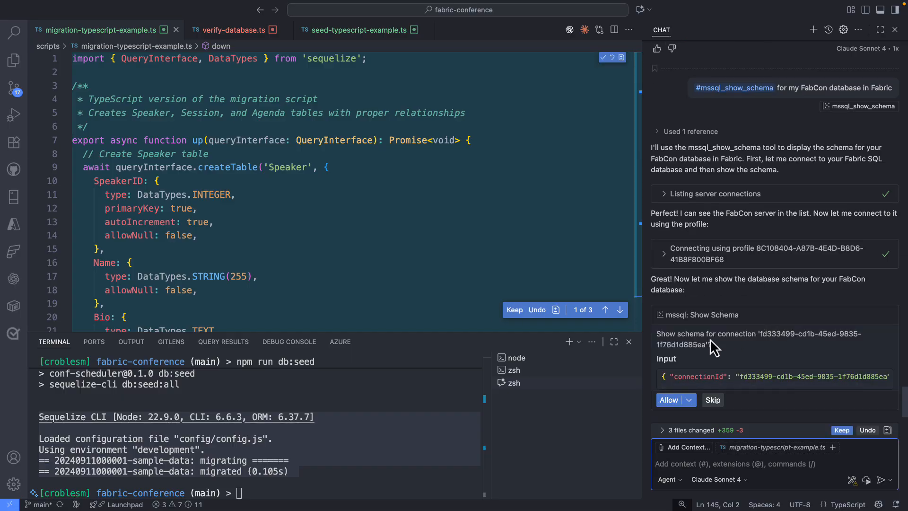
left_click(668, 399)
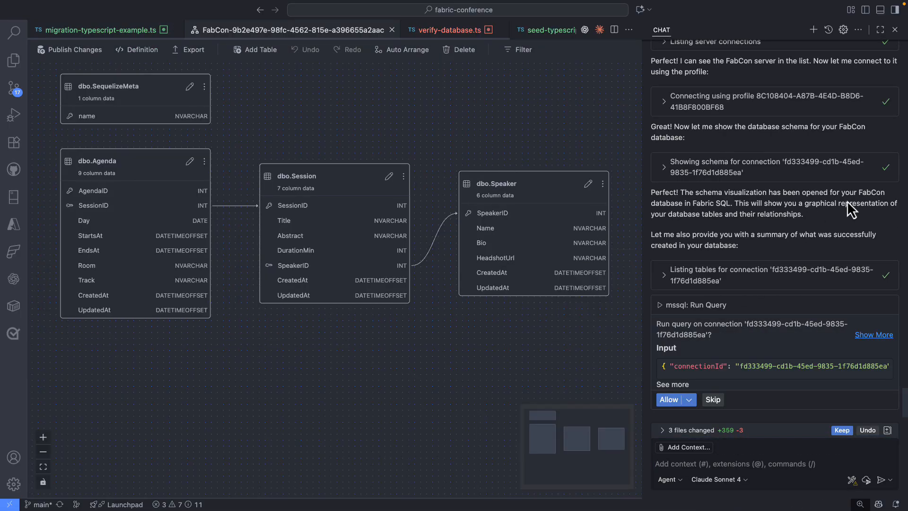
- Hide the chat view to see the full FabCon schema diagram
left_click(893, 29)
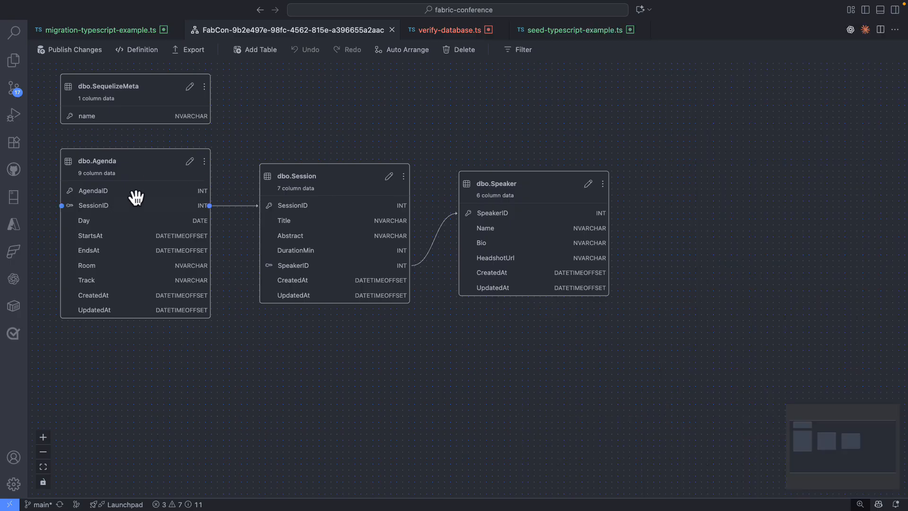
mouse_move(197, 256)
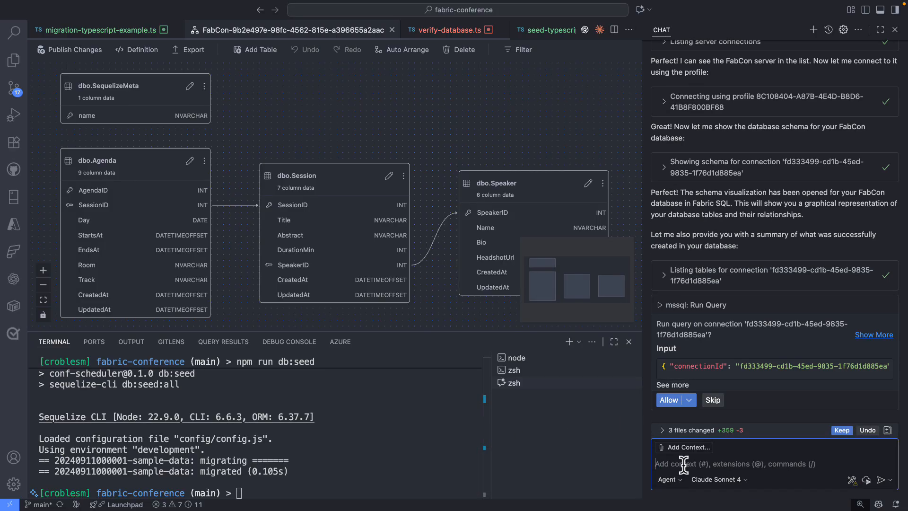
- Have the assistant run the Speaker table query and enlarge the chat to read all six records
left_click(669, 399)
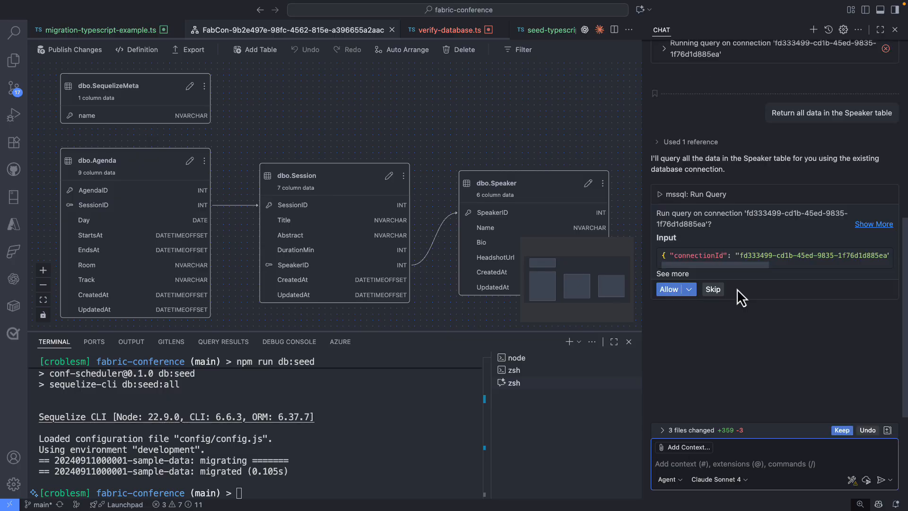
left_click(668, 290)
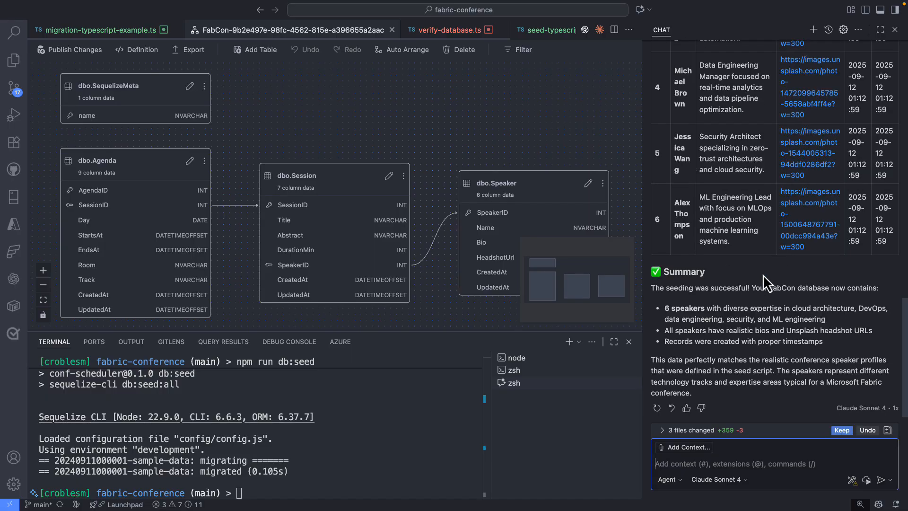
left_click(879, 29)
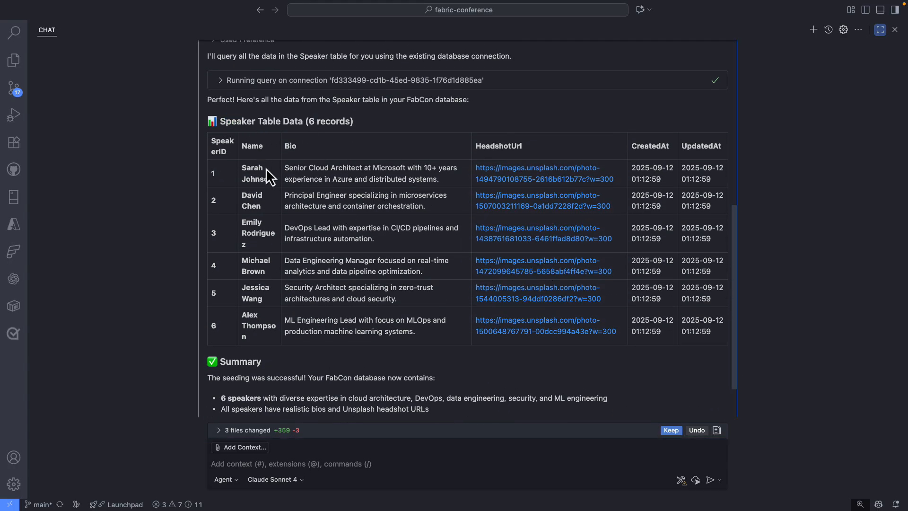
mouse_move(249, 263)
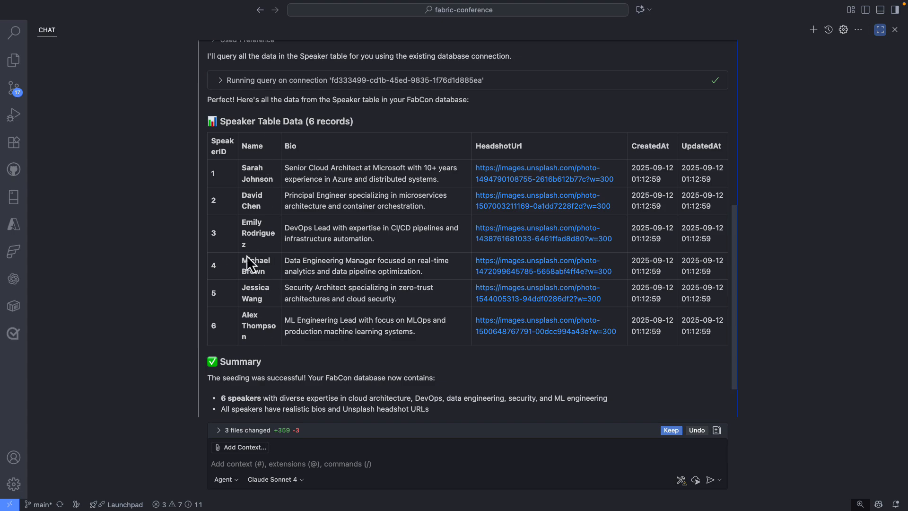
mouse_move(283, 275)
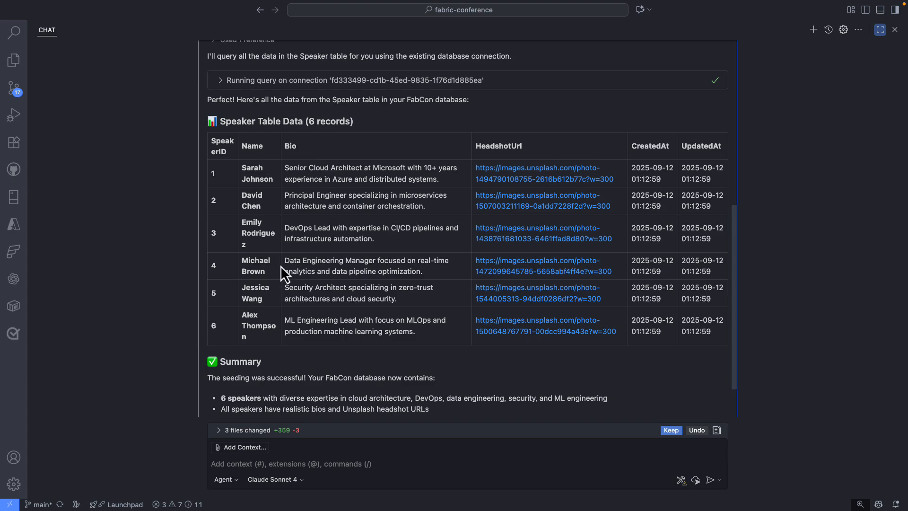
mouse_move(275, 297)
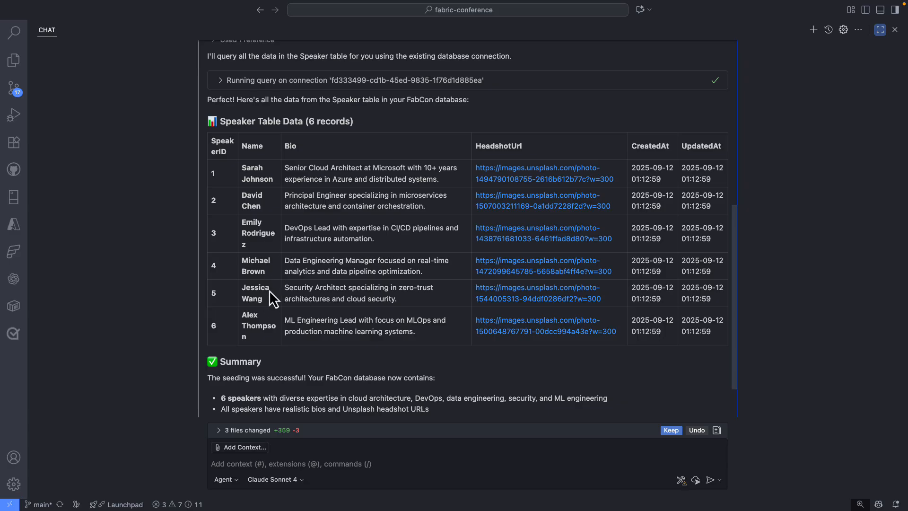
mouse_move(277, 280)
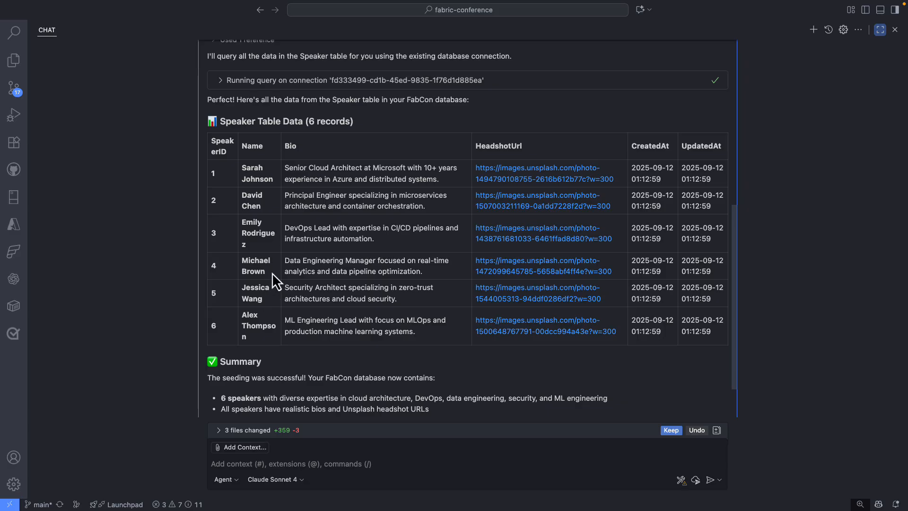
mouse_move(274, 247)
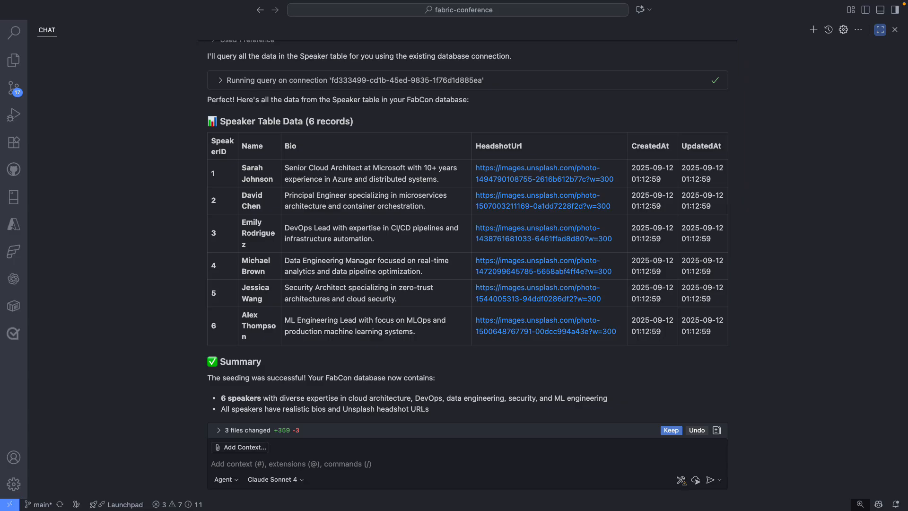
mouse_move(377, 285)
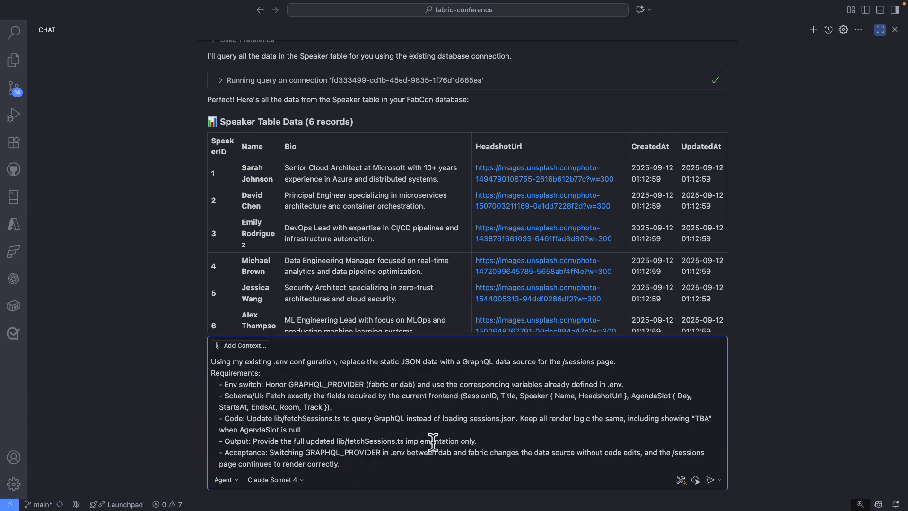
- Paste and review the GraphQL migration prompt replacing the static sessions JSON in chat
left_click(340, 463)
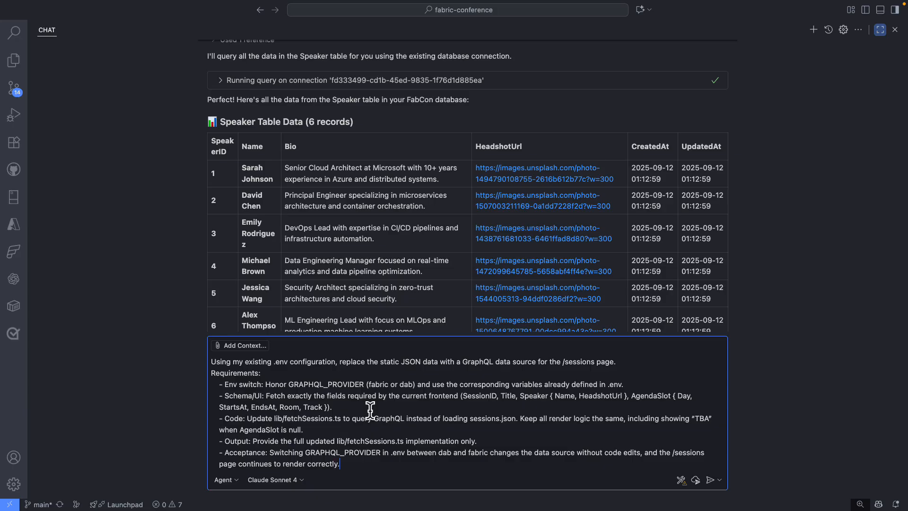
left_click(709, 479)
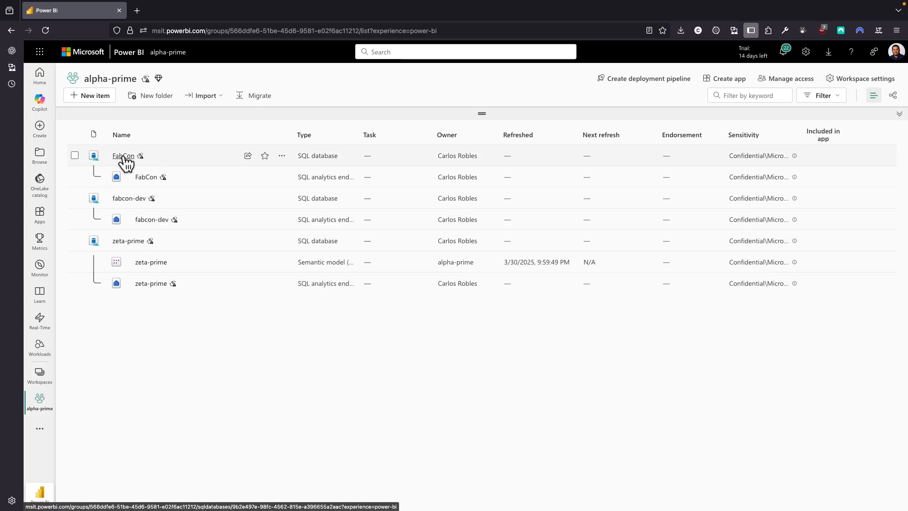
- Create a GraphQL API named fabcon from the FabCon SQL database's Explorer
left_click(123, 155)
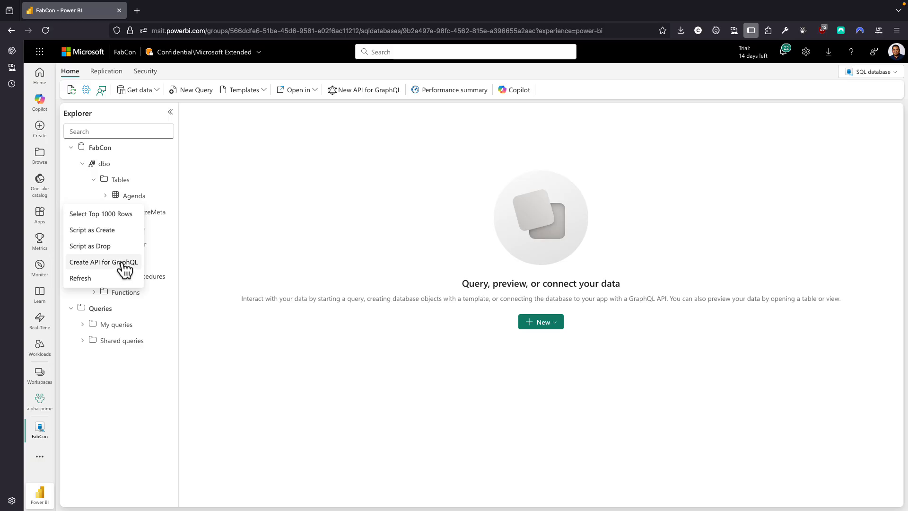
left_click(103, 261)
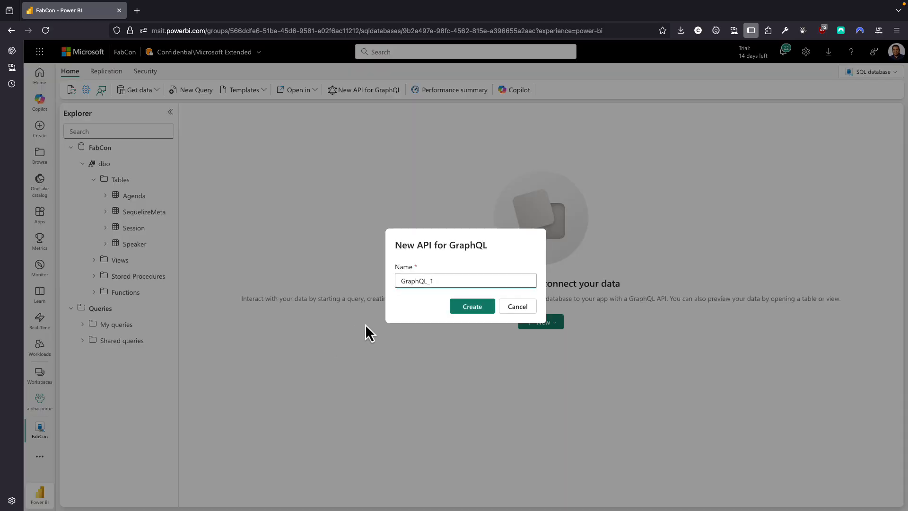
type("faci")
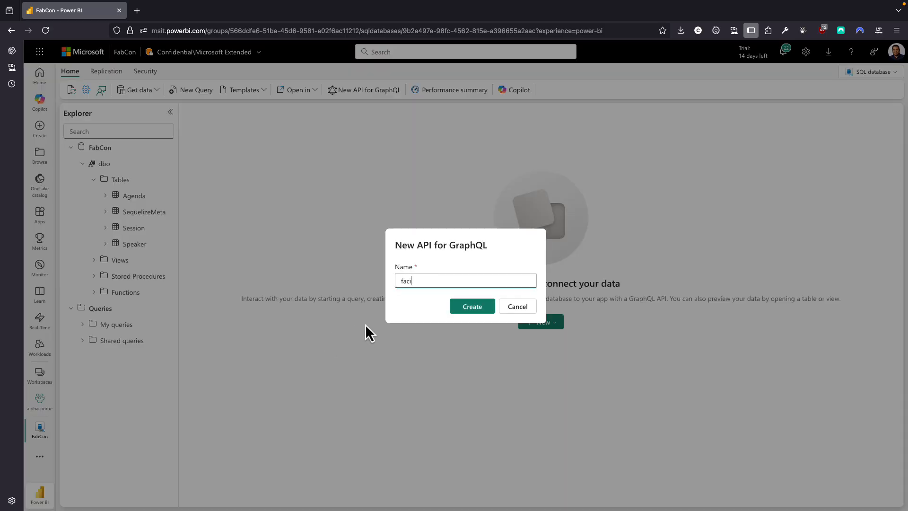
type("fabcon")
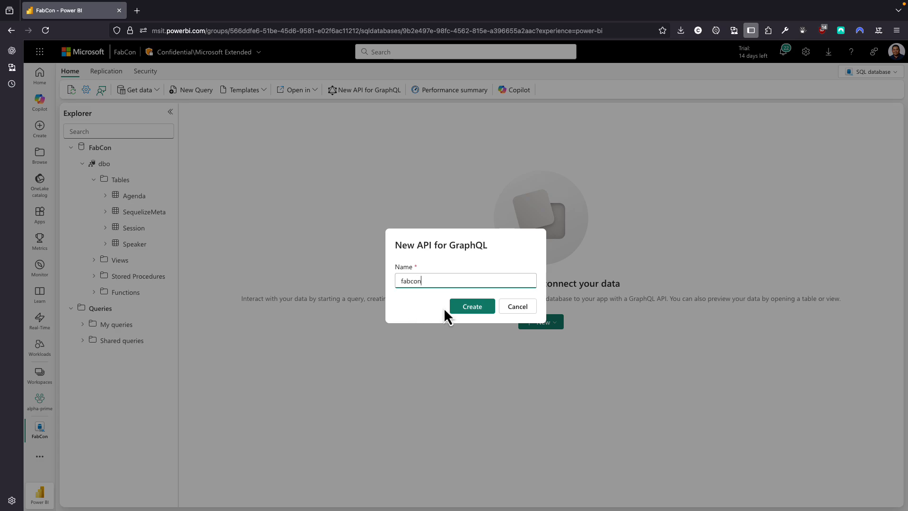
left_click(471, 305)
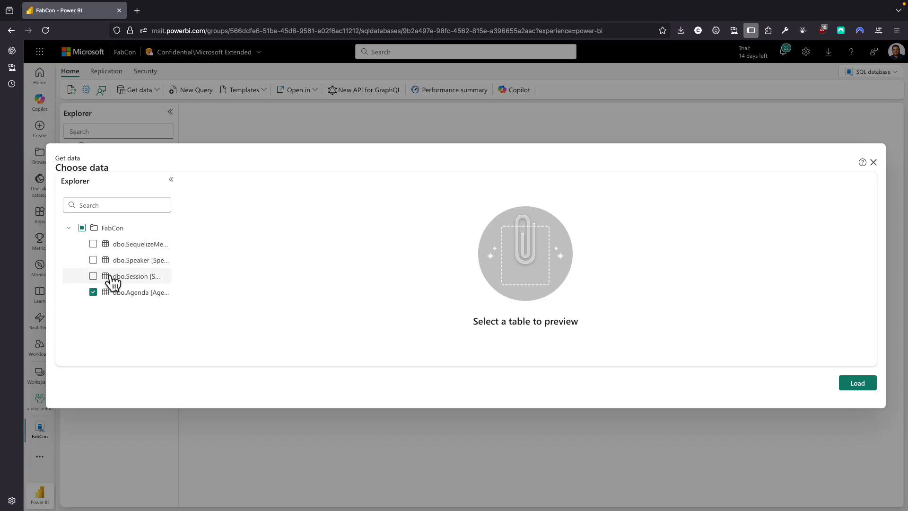
- Tick dbo.Speaker and dbo.Session alongside Agenda and load them into the fabcon API
left_click(92, 259)
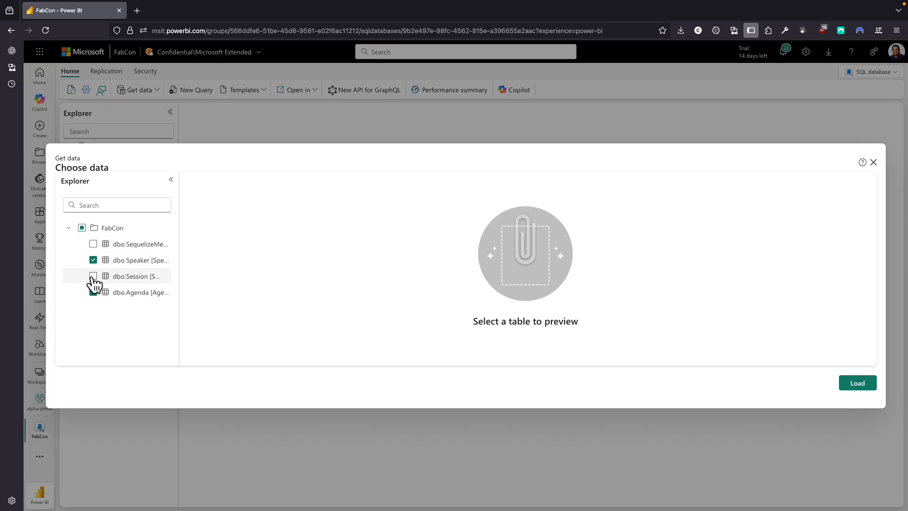
left_click(94, 277)
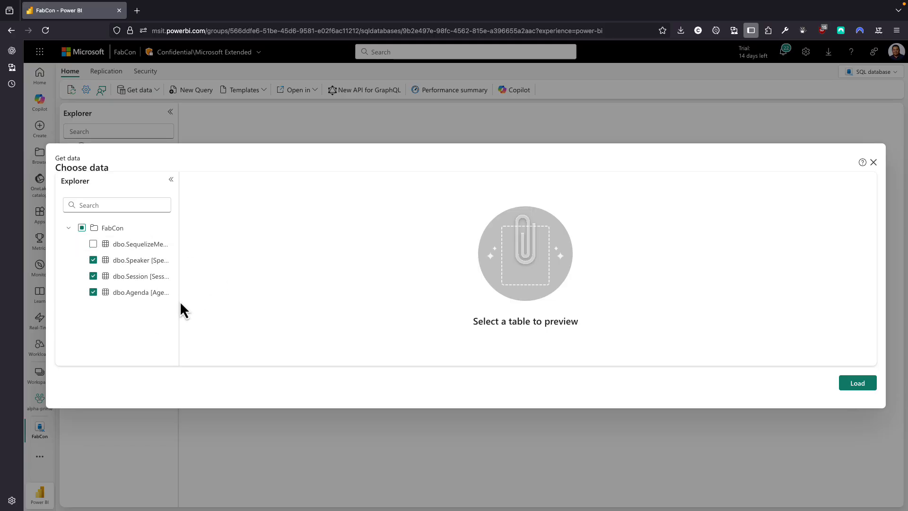
mouse_move(857, 382)
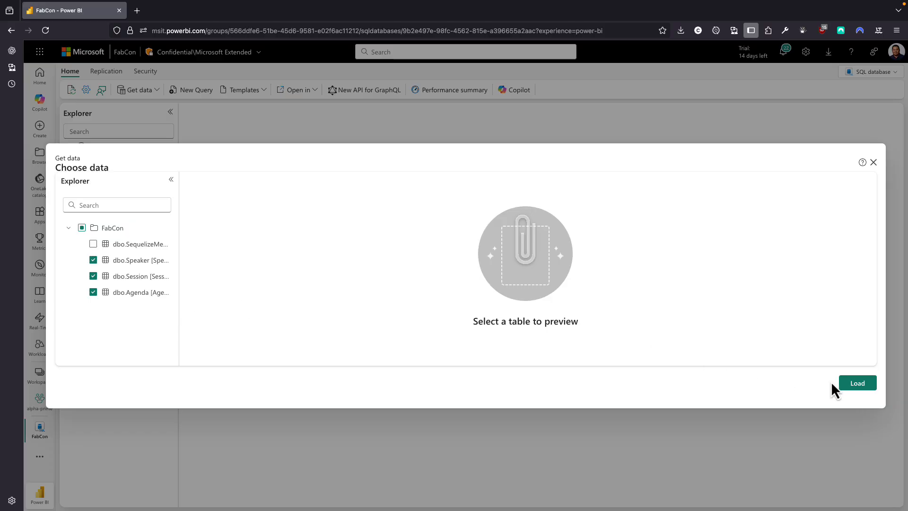
left_click(857, 383)
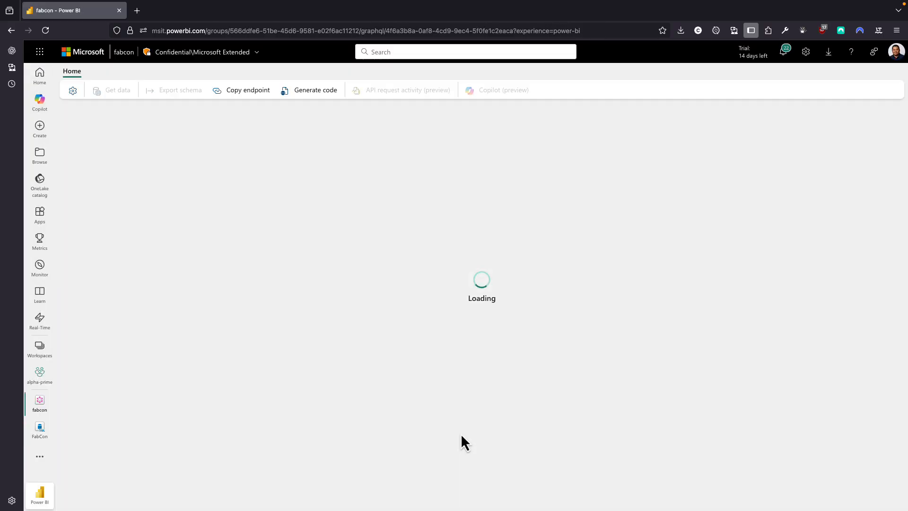
- Review the Node.js sample code for calling the fabcon API, then return to its query editor
left_click(313, 89)
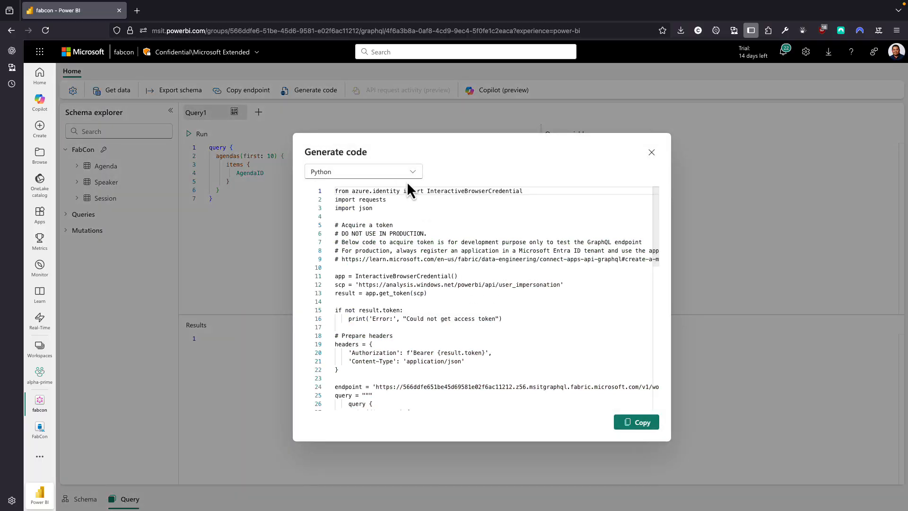
left_click(362, 171)
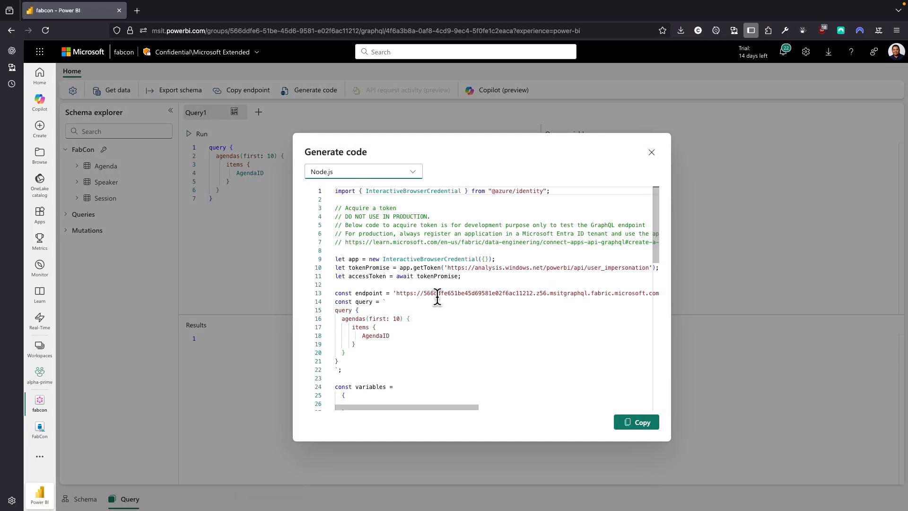
scroll("down", 3)
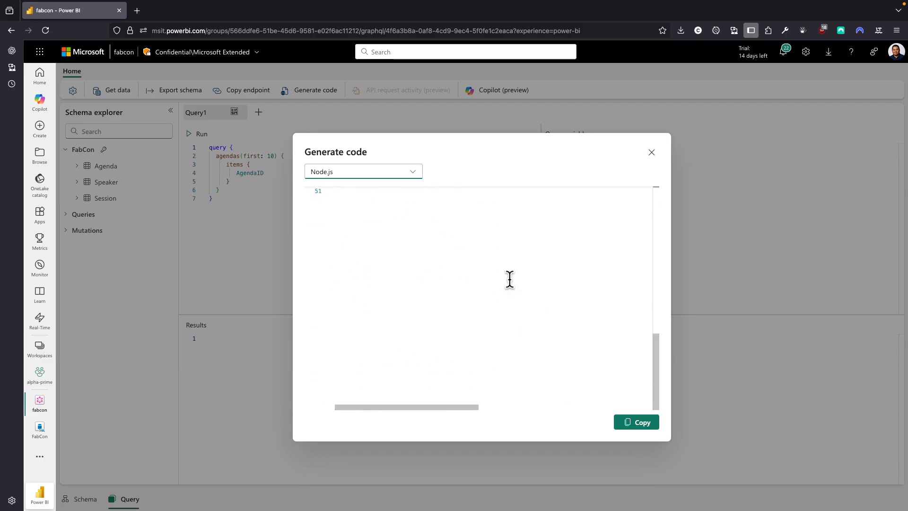
left_click(650, 151)
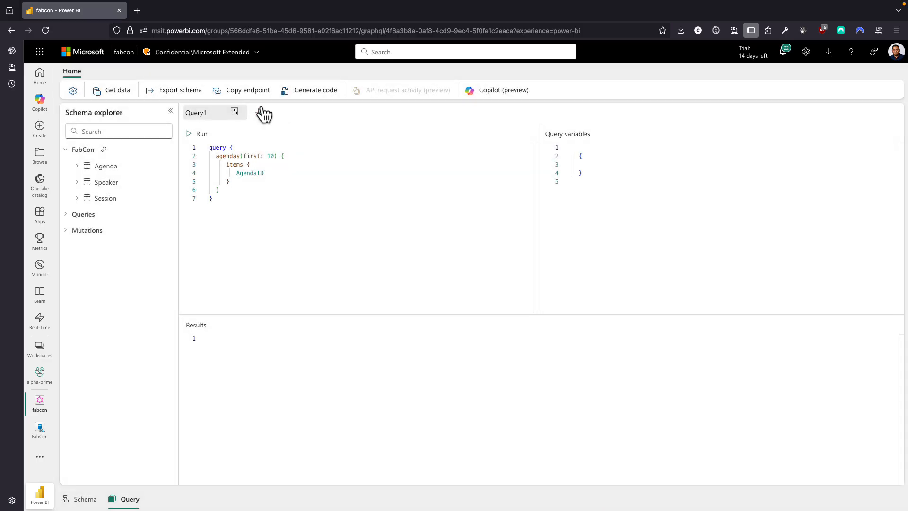
left_click(247, 90)
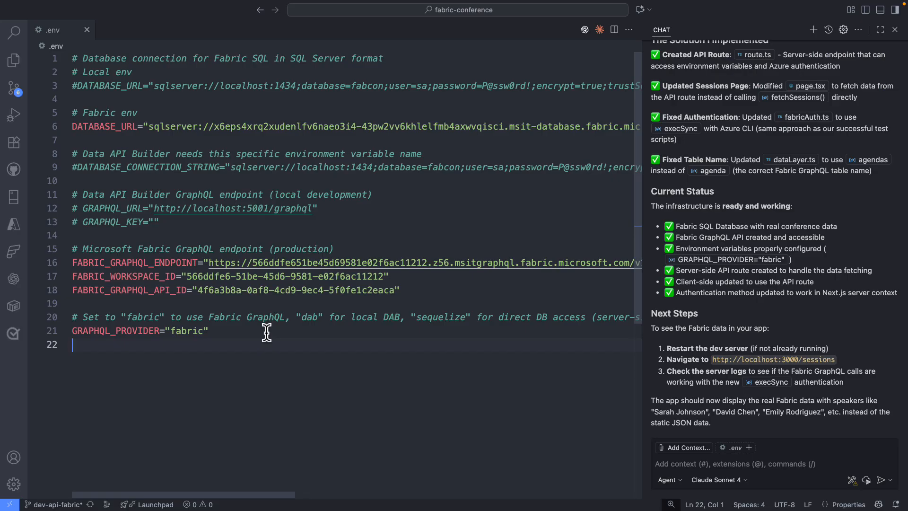
mouse_move(466, 261)
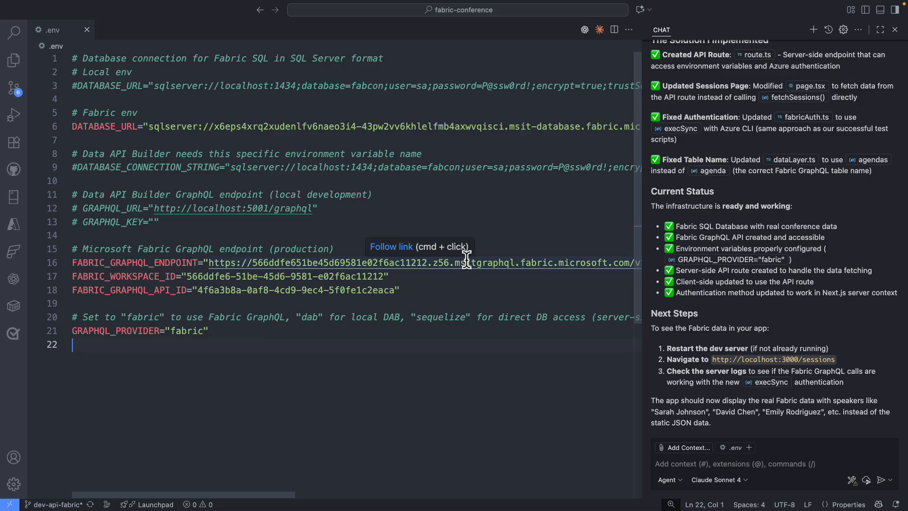
mouse_move(461, 215)
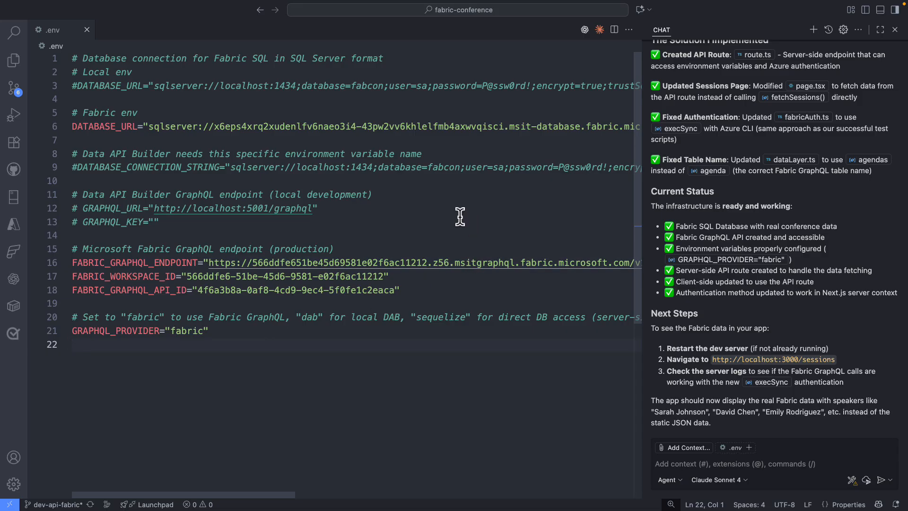
mouse_move(259, 188)
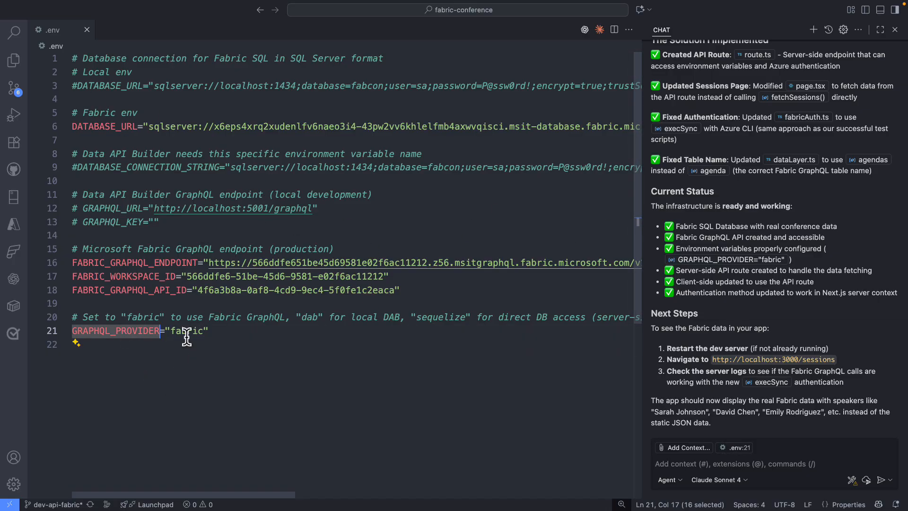
double_click(187, 331)
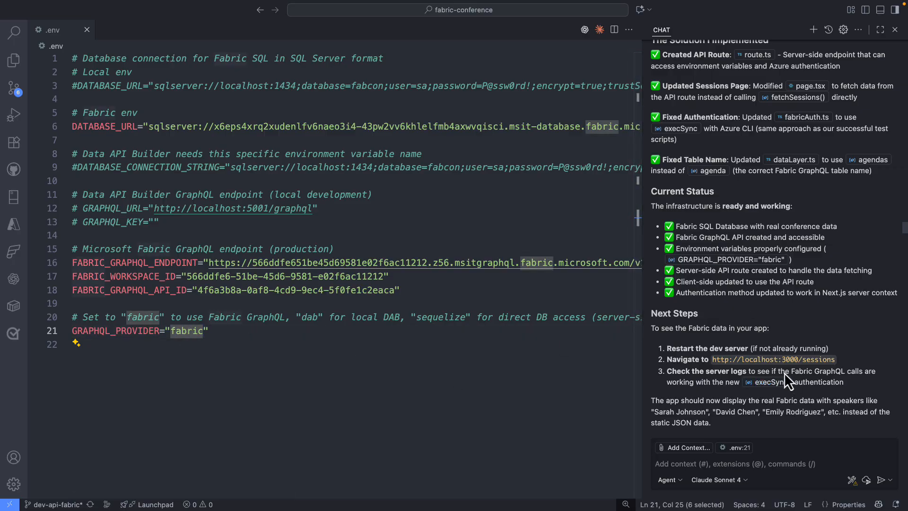
mouse_move(723, 363)
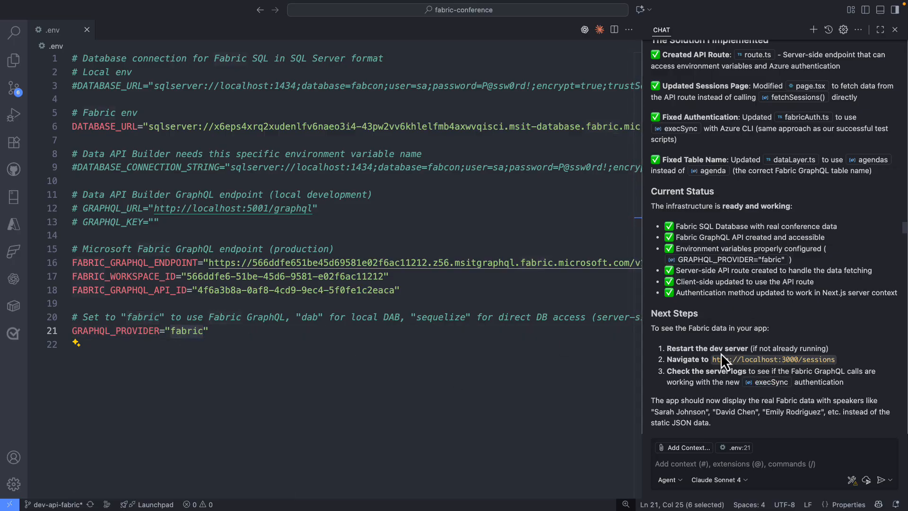
mouse_move(781, 371)
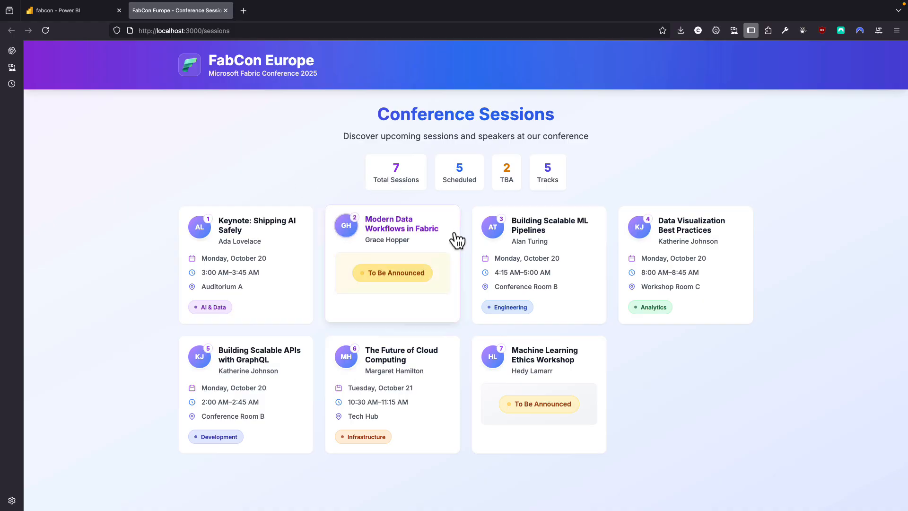
mouse_move(693, 258)
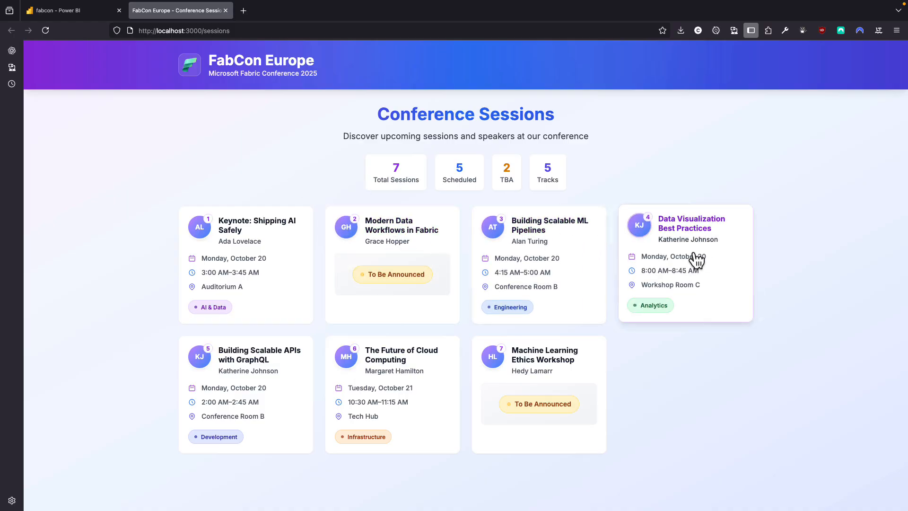
mouse_move(521, 247)
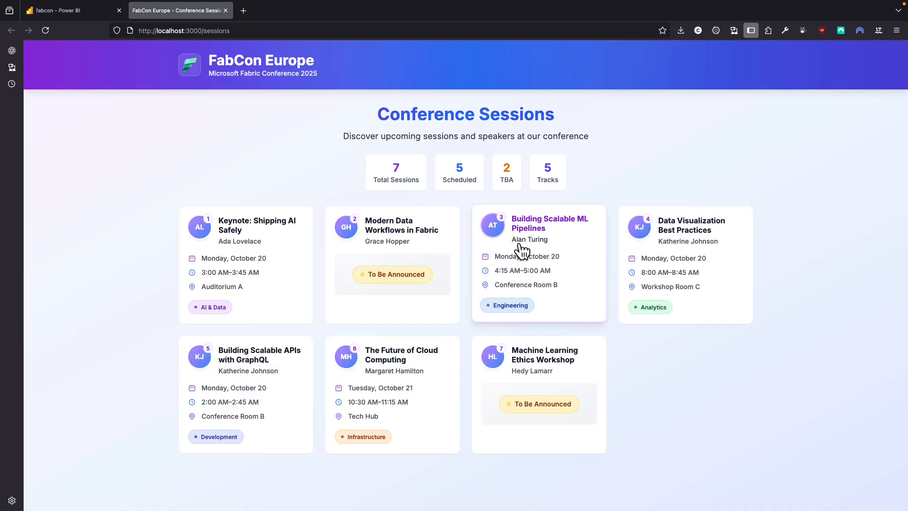
mouse_move(171, 63)
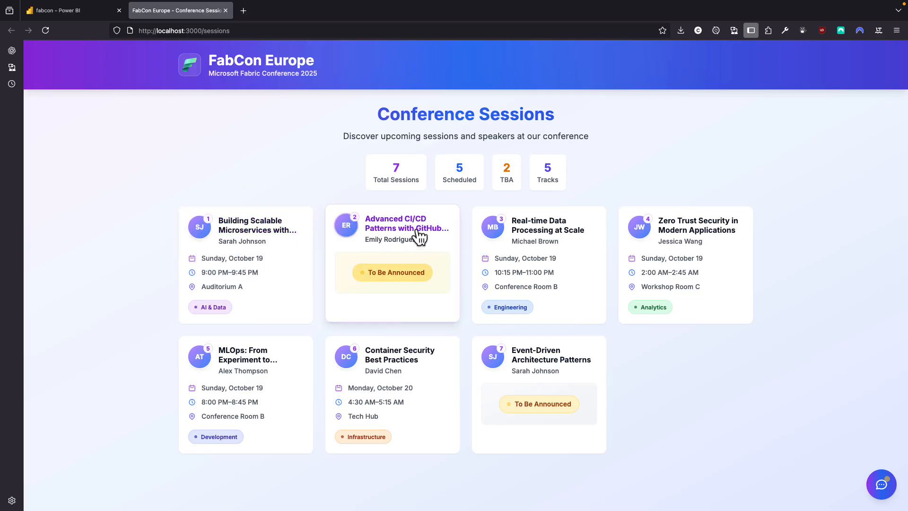
mouse_move(630, 407)
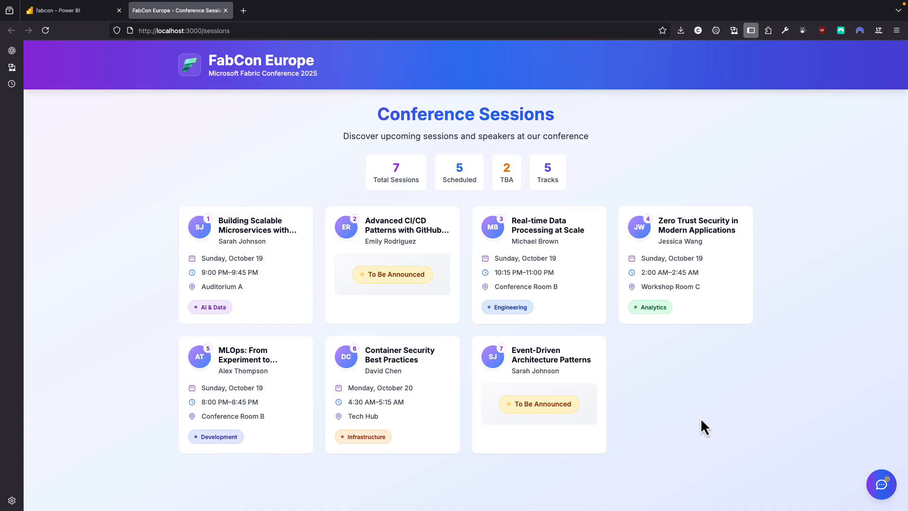
mouse_move(847, 399)
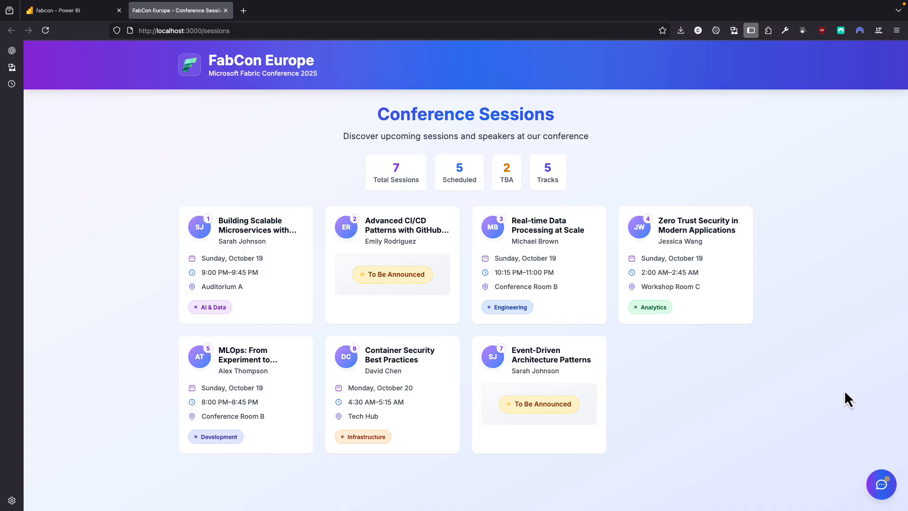
- Ask FabBot to 'list all the speaker' and get the speaker list
left_click(880, 484)
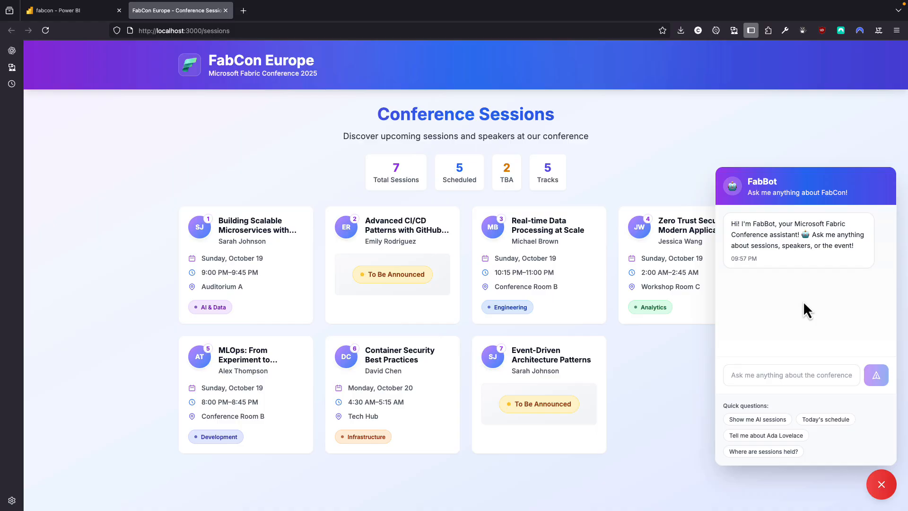
mouse_move(785, 338)
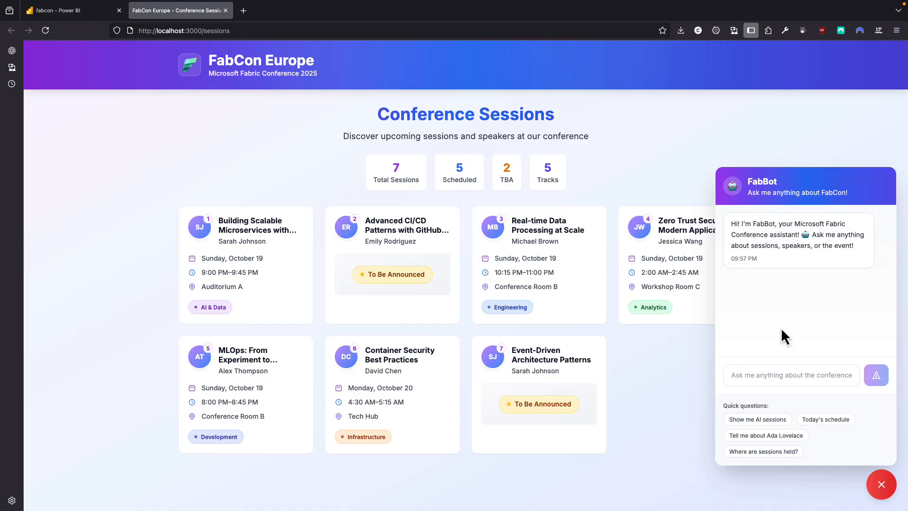
mouse_move(766, 322)
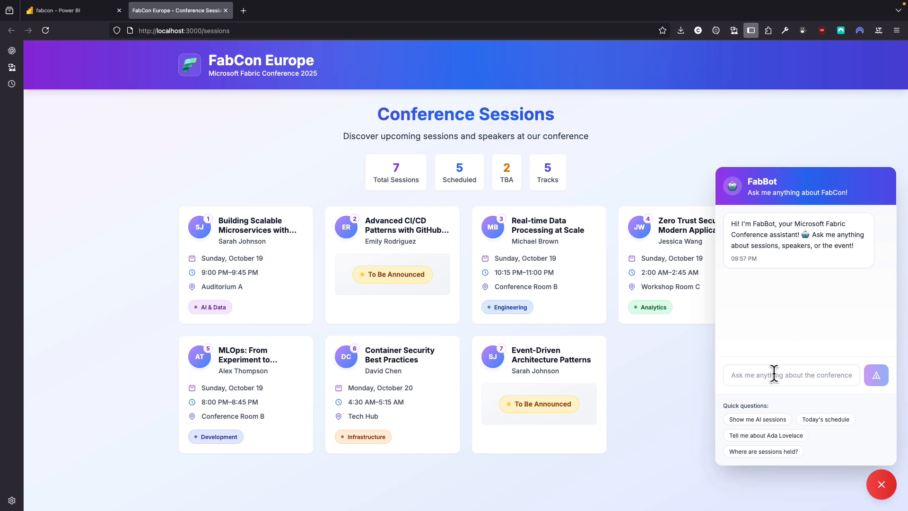
type("list all the speaker")
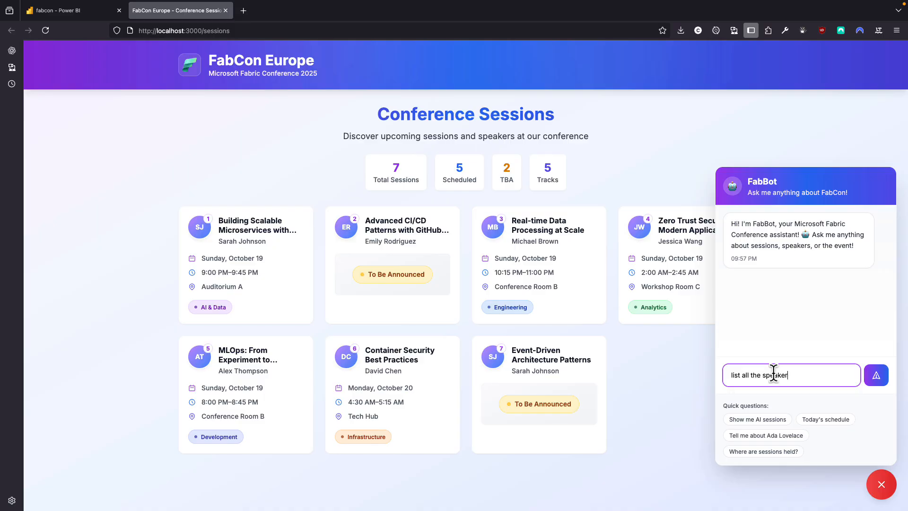
left_click(875, 374)
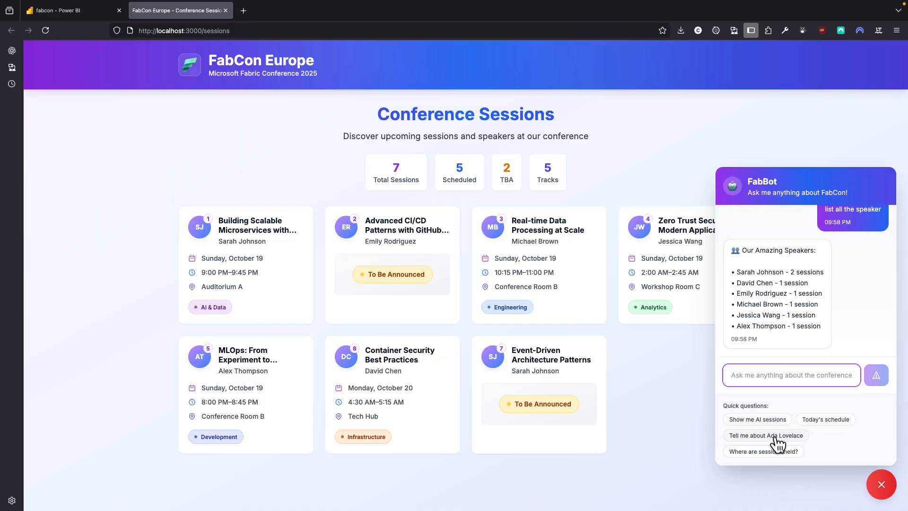
- Send the 'Tell me about Ada Lovelace' quick question and read its suggested session
left_click(765, 435)
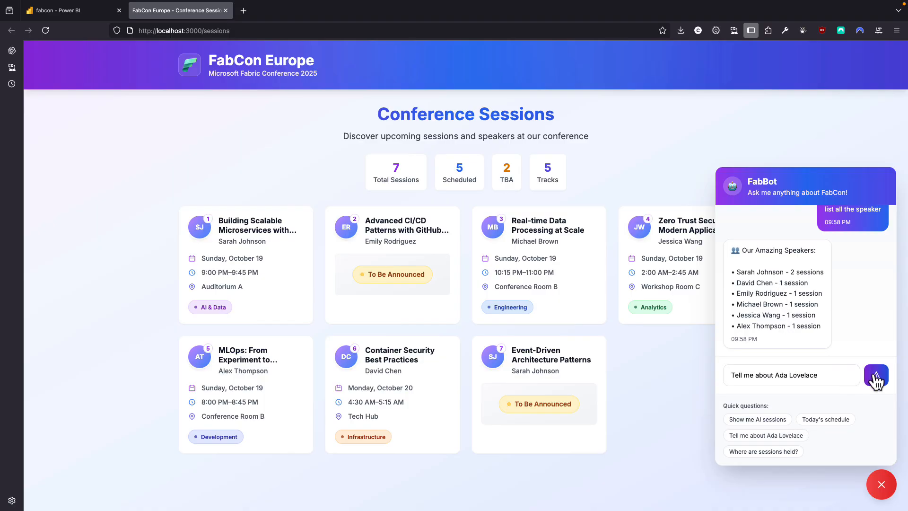
left_click(876, 375)
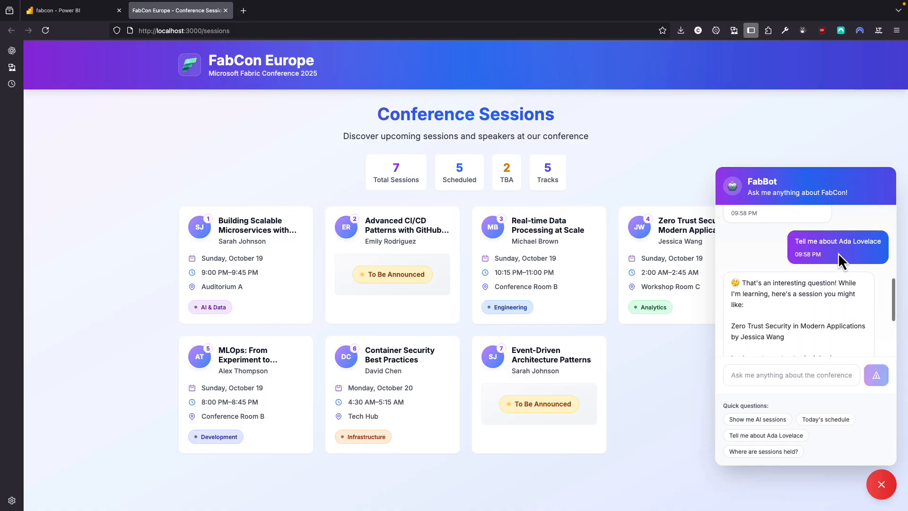
scroll("down", 3)
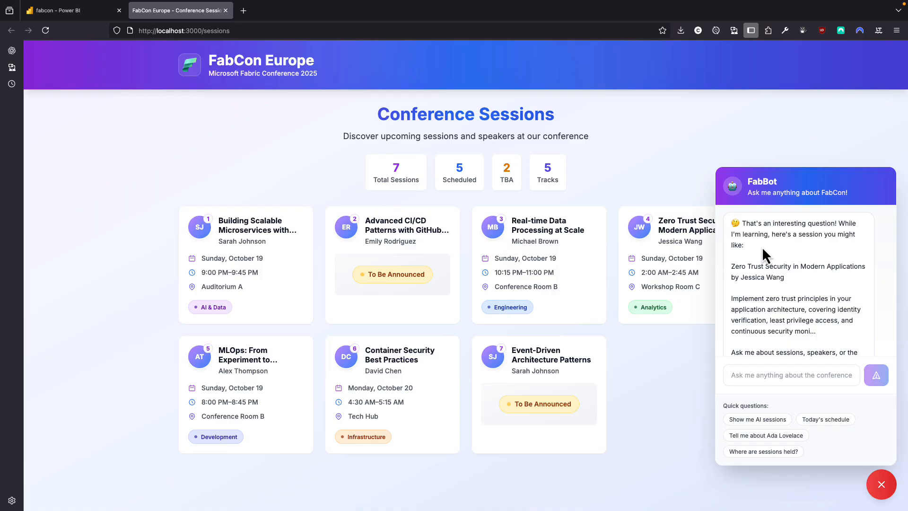
mouse_move(766, 275)
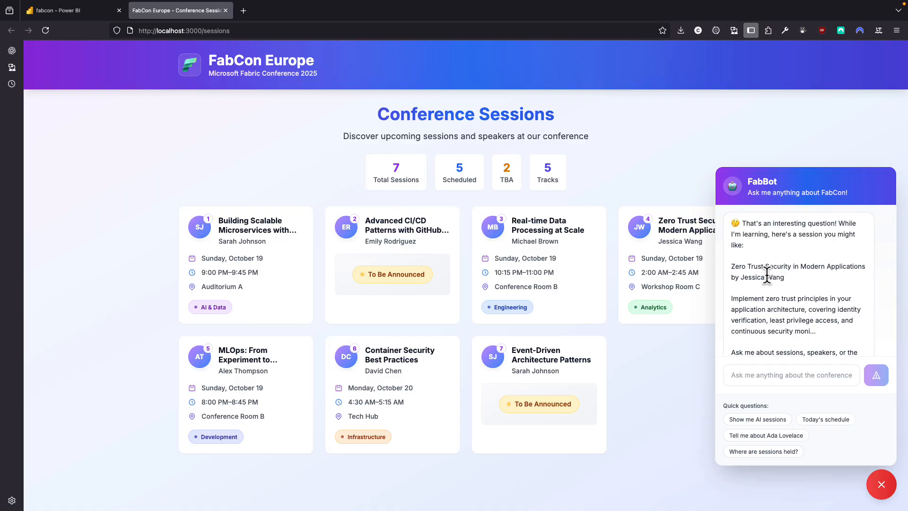
scroll("down", 3)
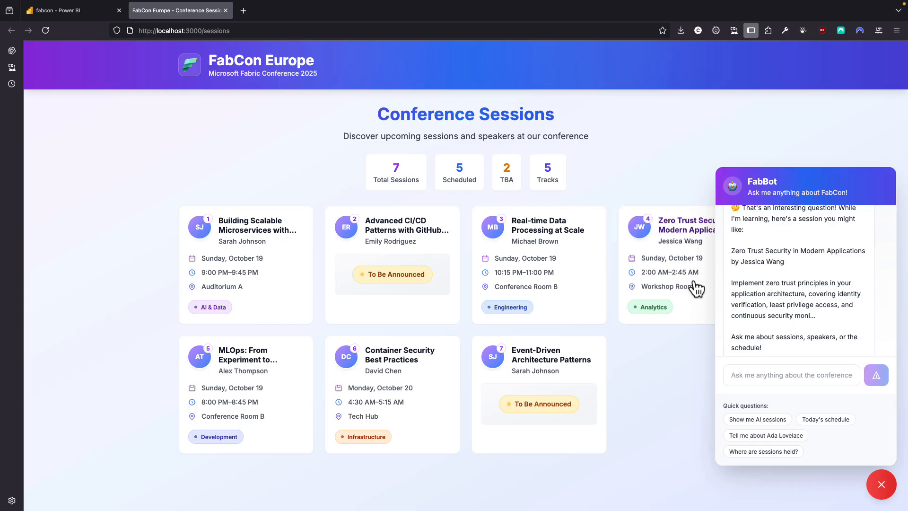
mouse_move(600, 299)
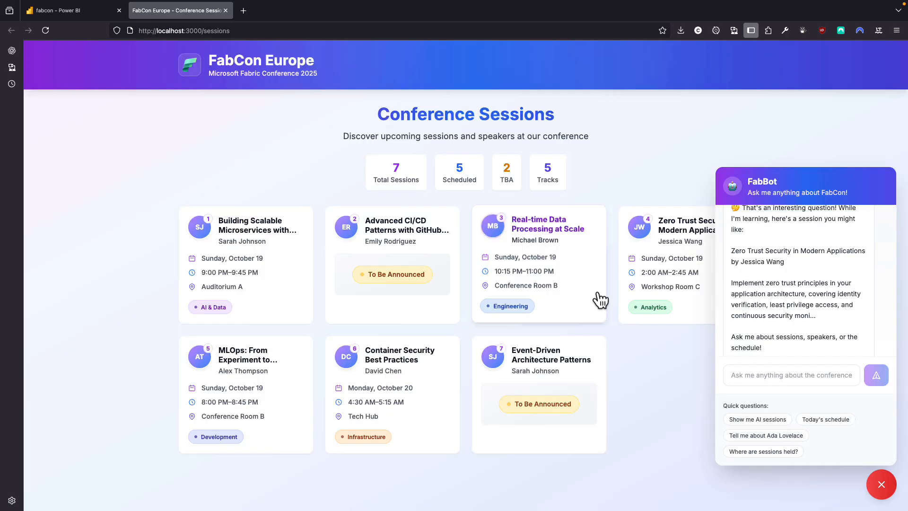